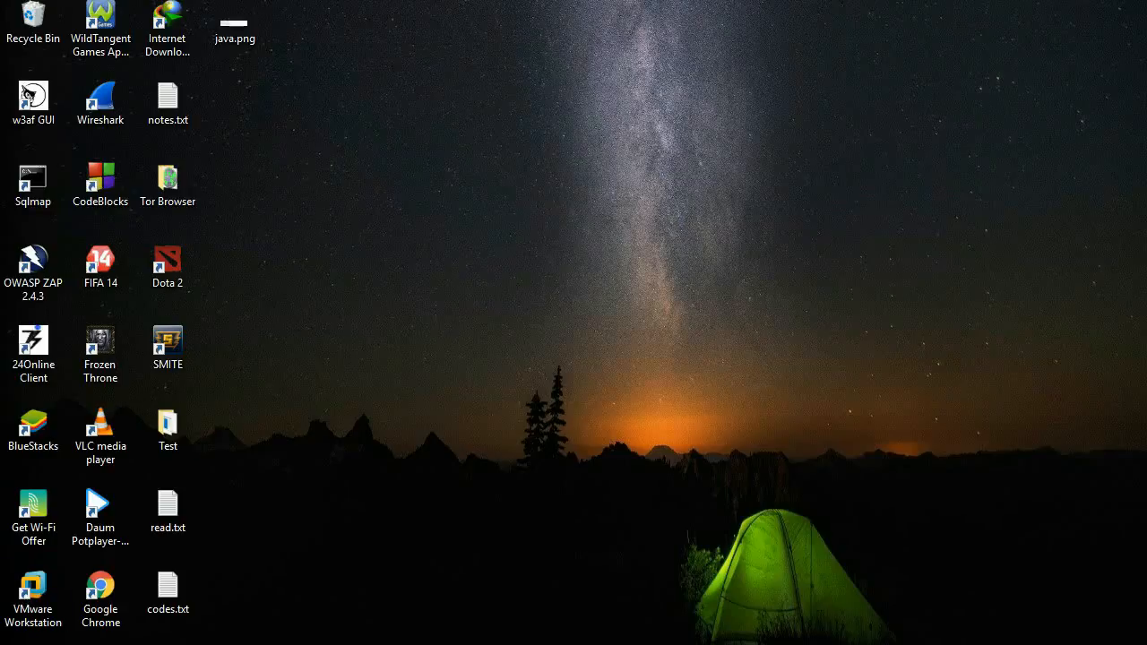
Launch the Python 3.5 IDLE shell and reach for the File menu.
{"action": "left_click", "coordinate": [14, 636]}
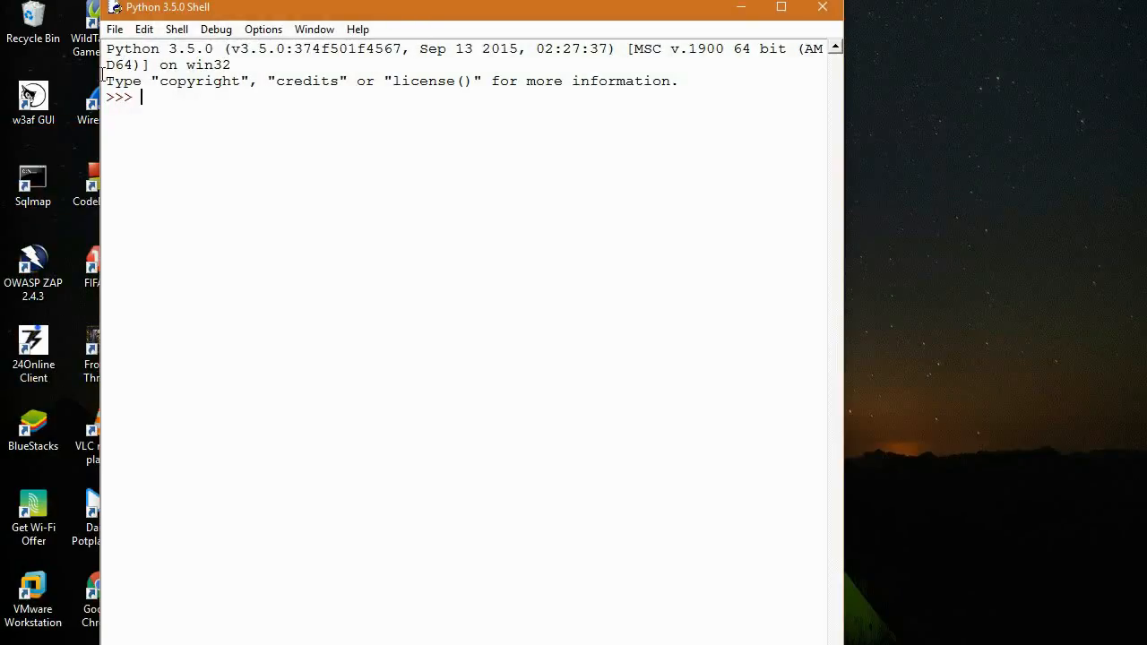
{"action": "left_click", "coordinate": [115, 29]}
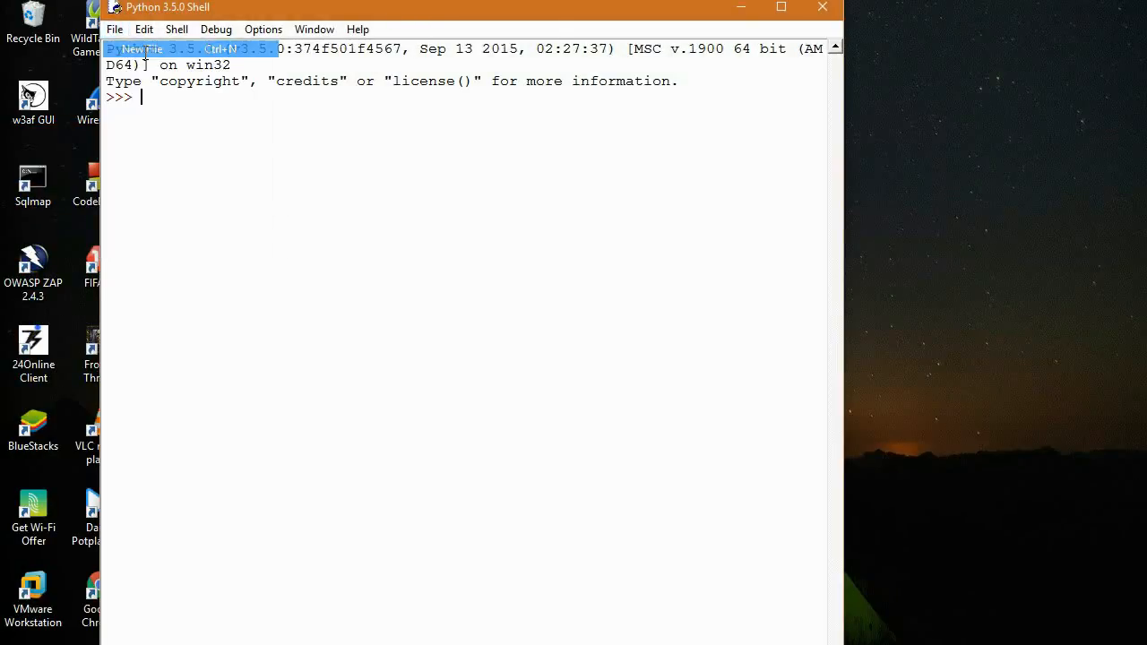
Start a new untitled script and sketch an if cond / true / else: false outline.
{"action": "left_click", "coordinate": [139, 48]}
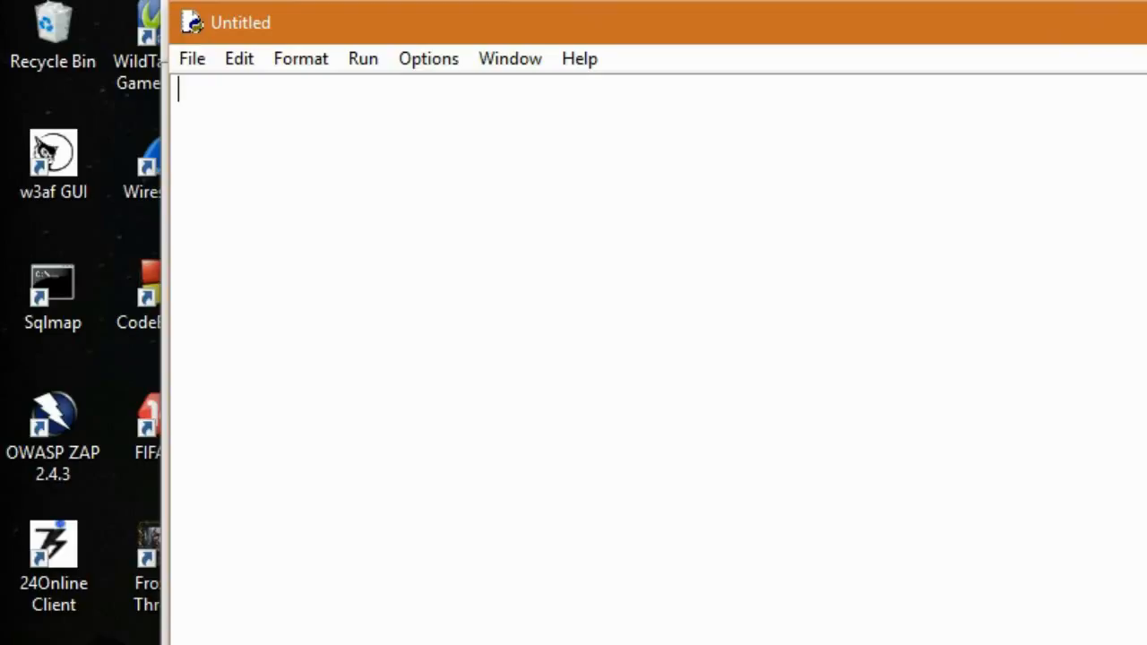
{"action": "type", "text": "if"}
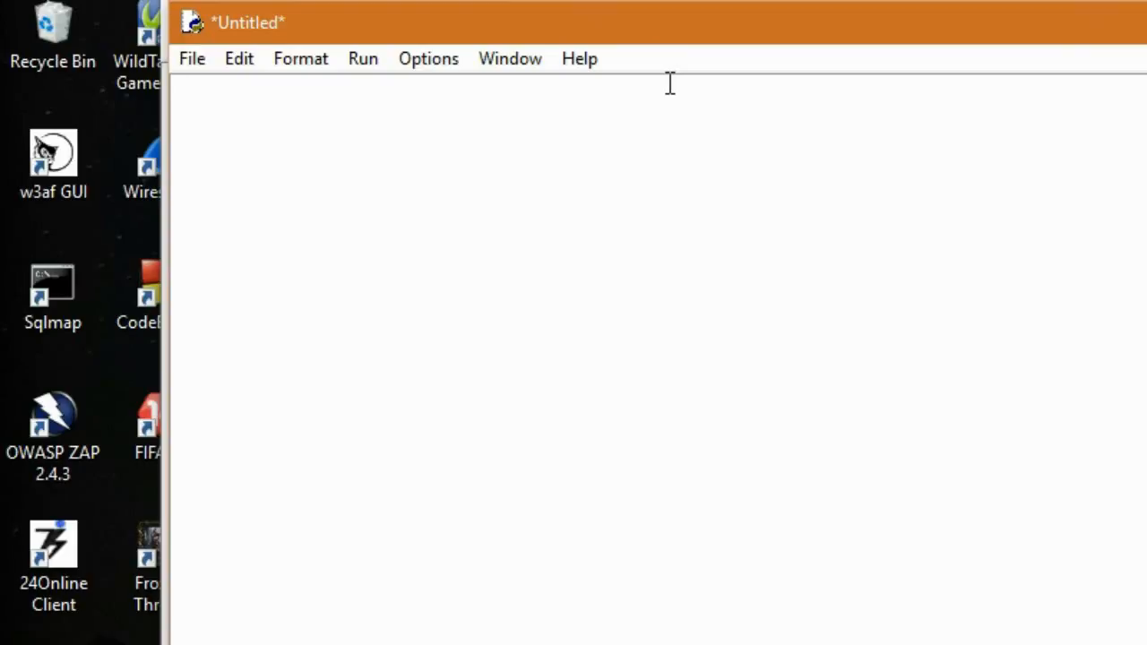
{"action": "type", "text": "i"}
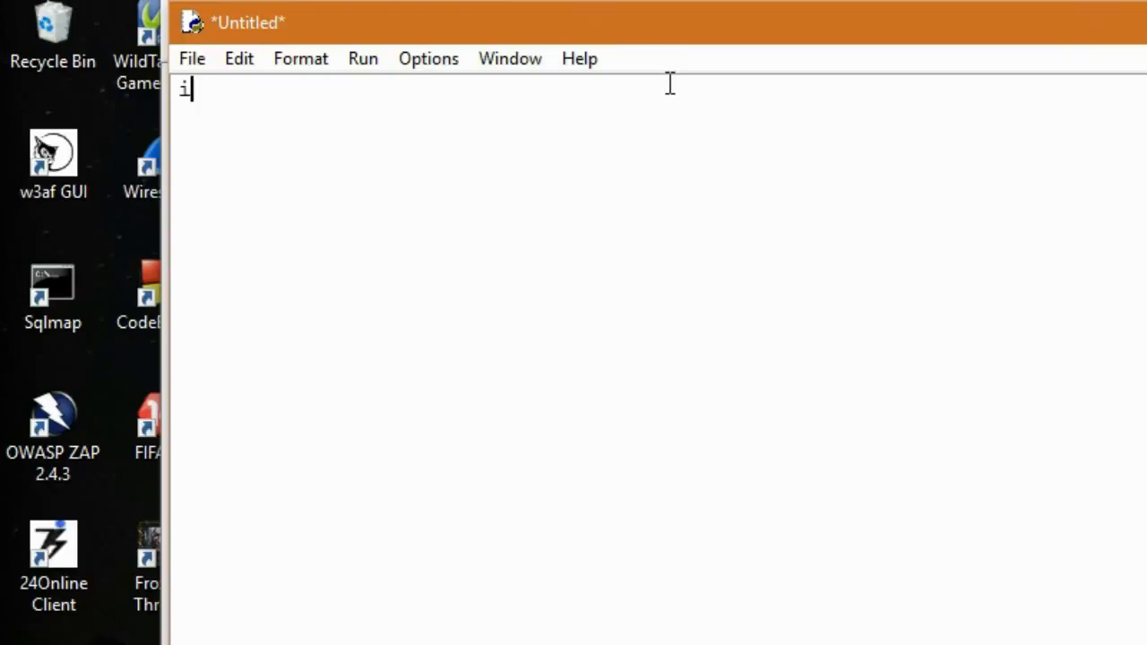
{"action": "type", "text": "f"}
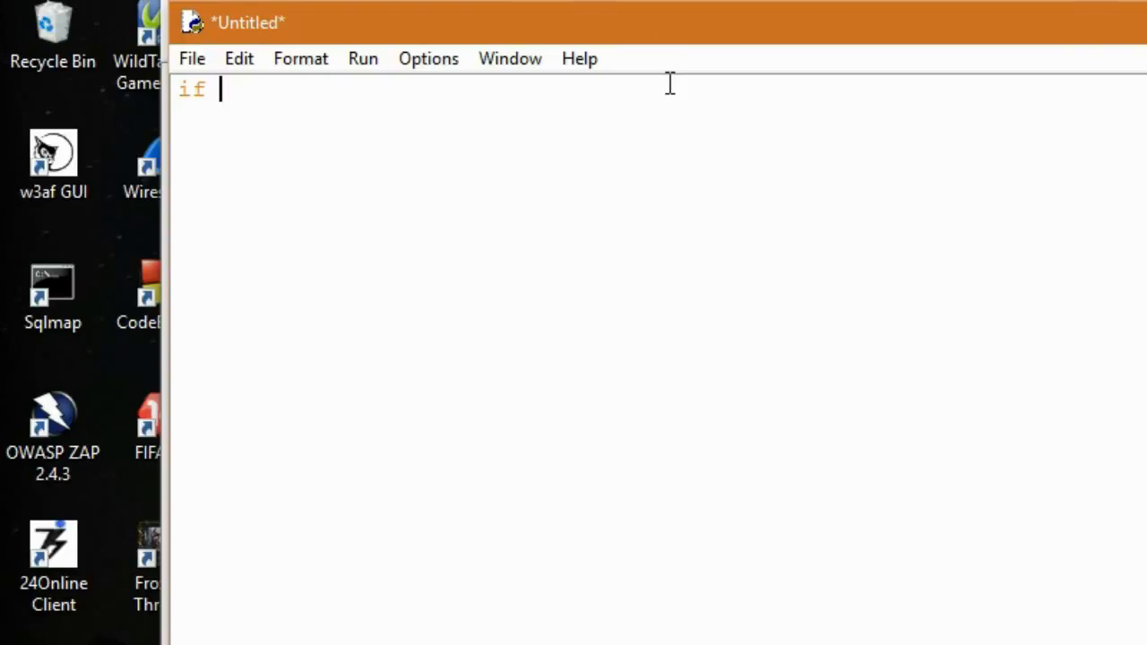
{"action": "type", "text": "cond:"}
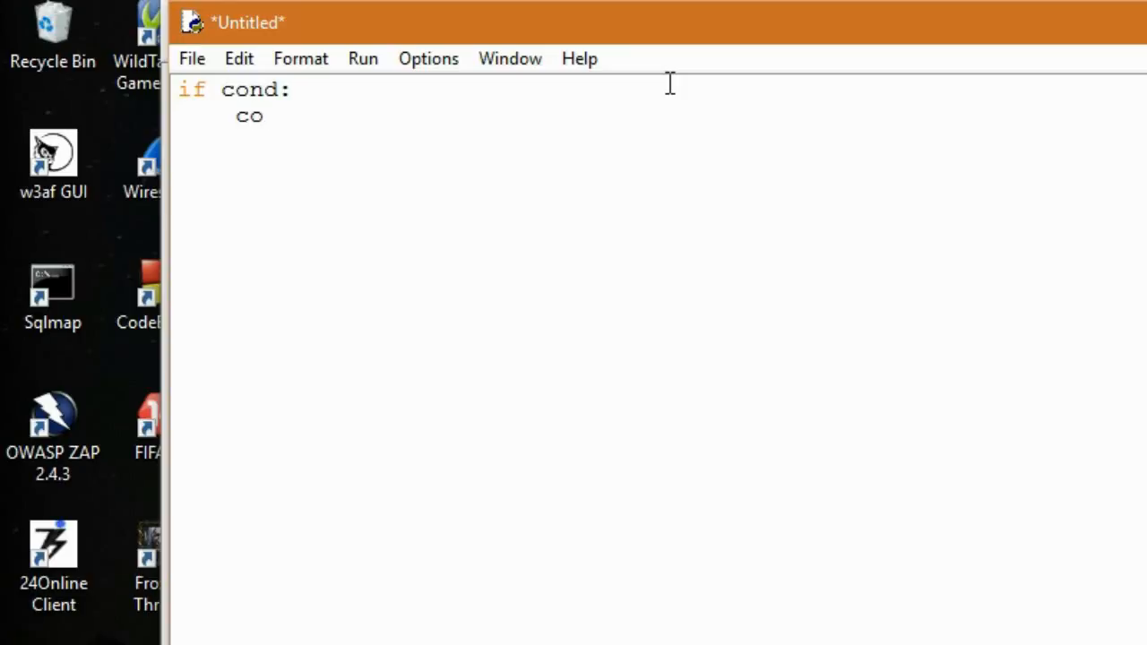
{"action": "type", "text": "rue"}
{"action": "type", "text": "else:"}
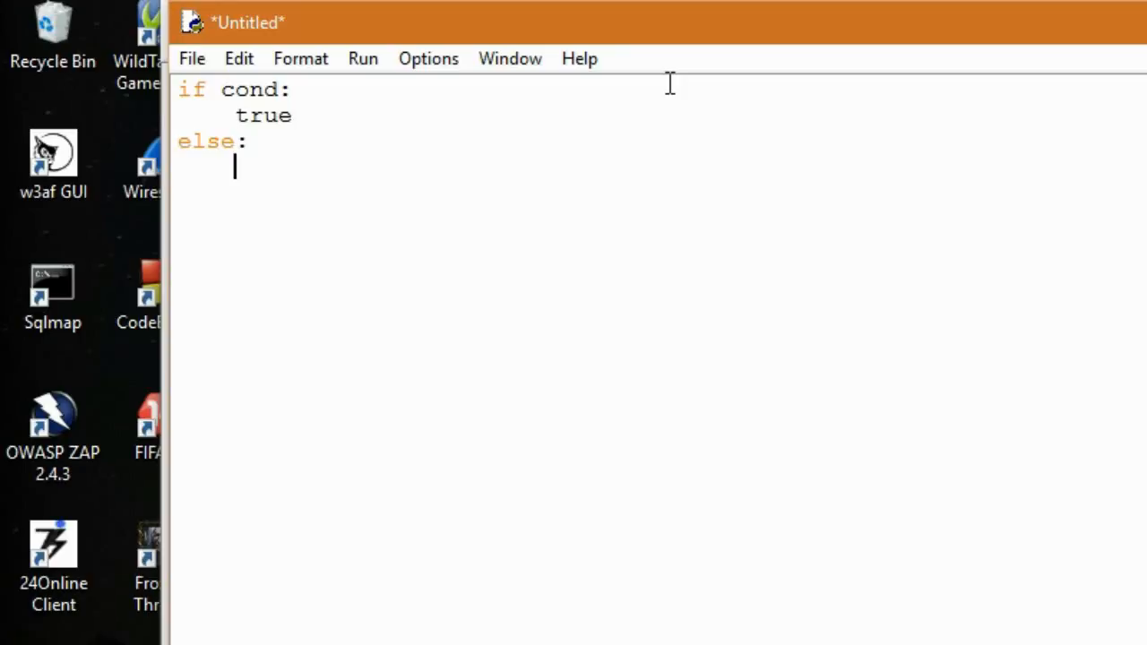
{"action": "type", "text": "false"}
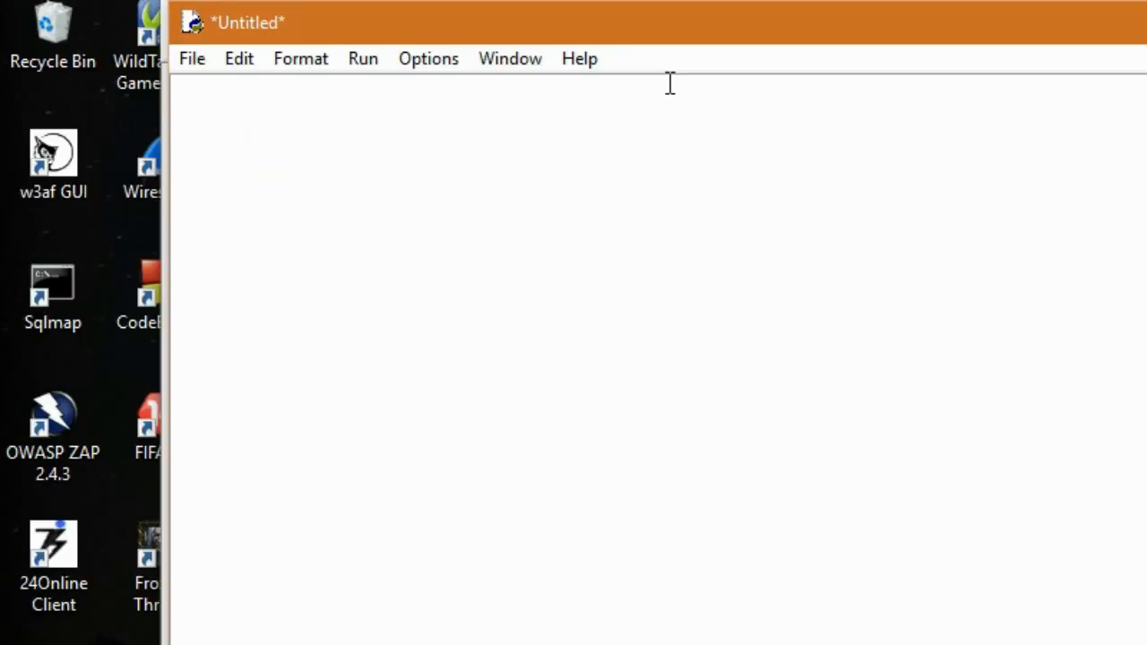
Write rain=input("Is it raining?") as the script's first line.
{"action": "type", "text": "rai"}
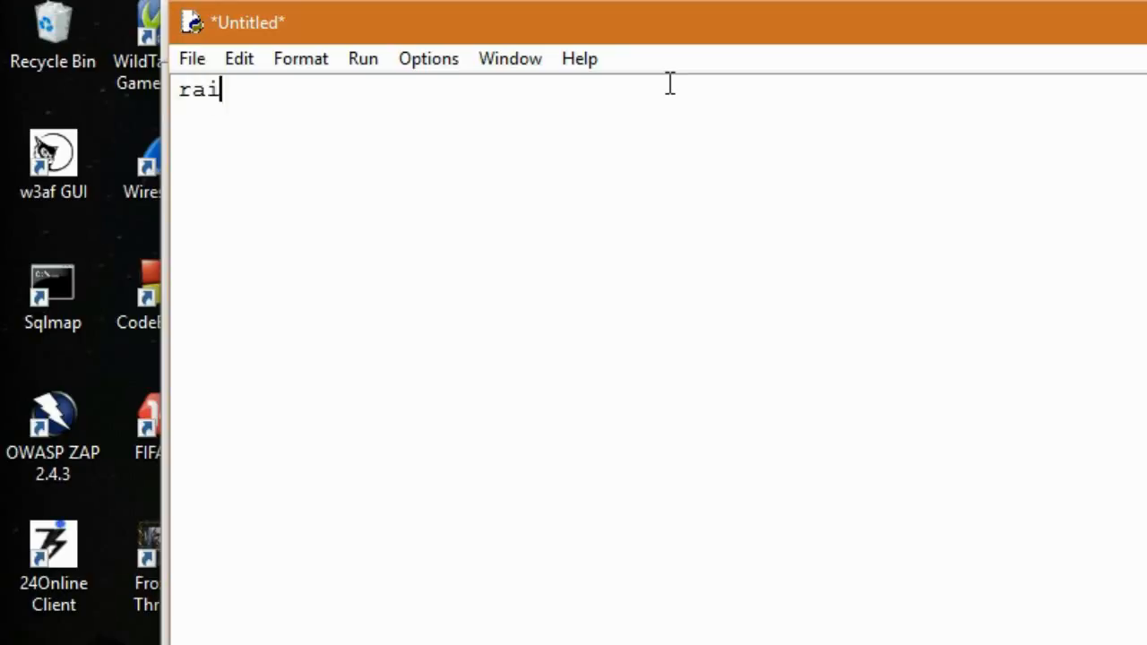
{"action": "type", "text": "n="}
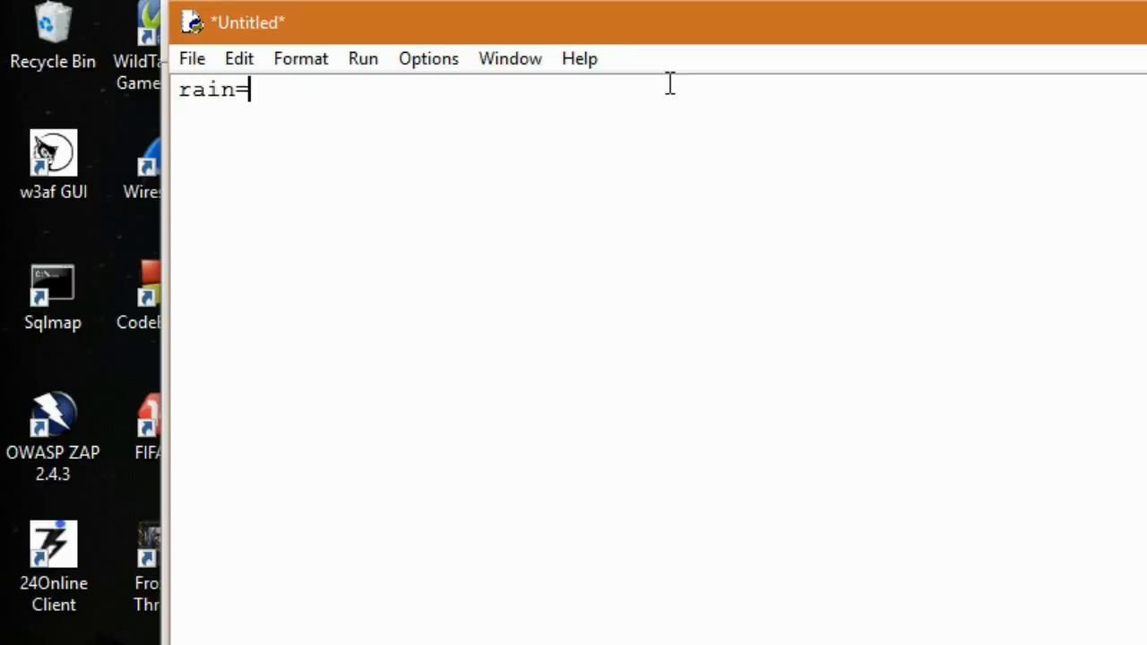
{"action": "type", "text": "inp"}
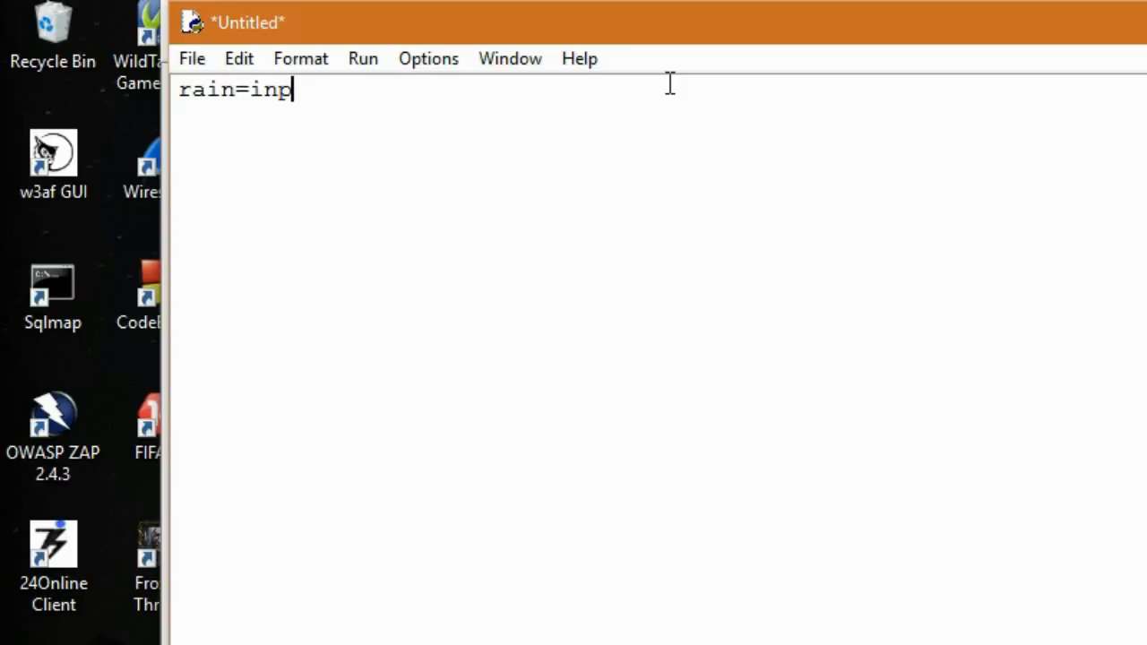
{"action": "type", "text": "ut("}
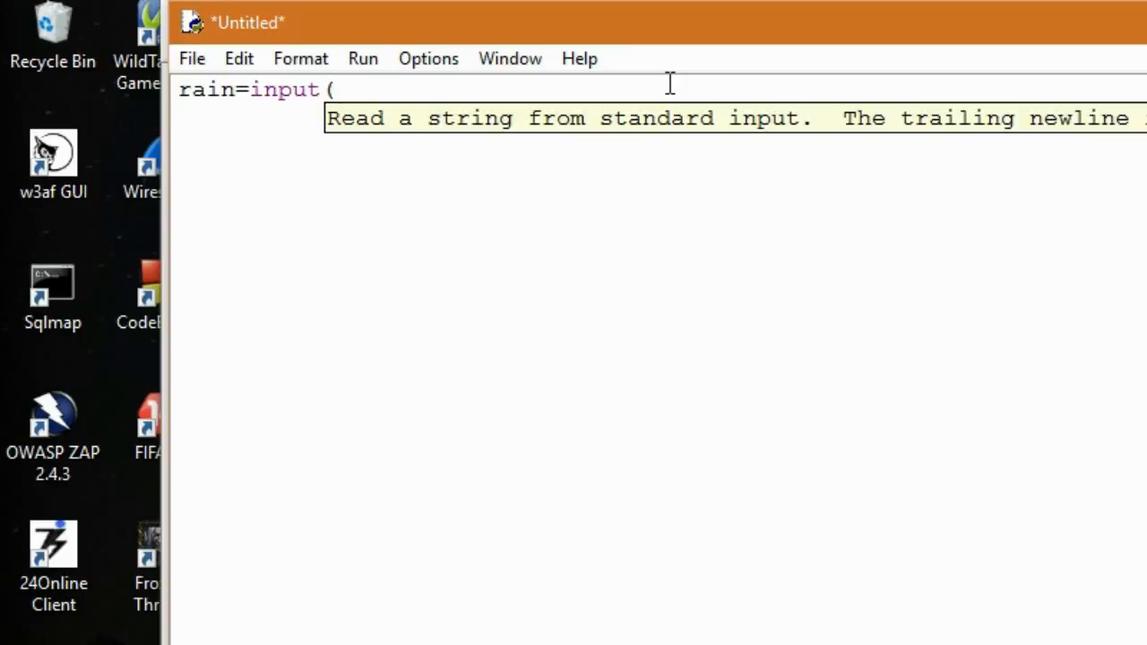
{"action": "type", "text": "\"\""}
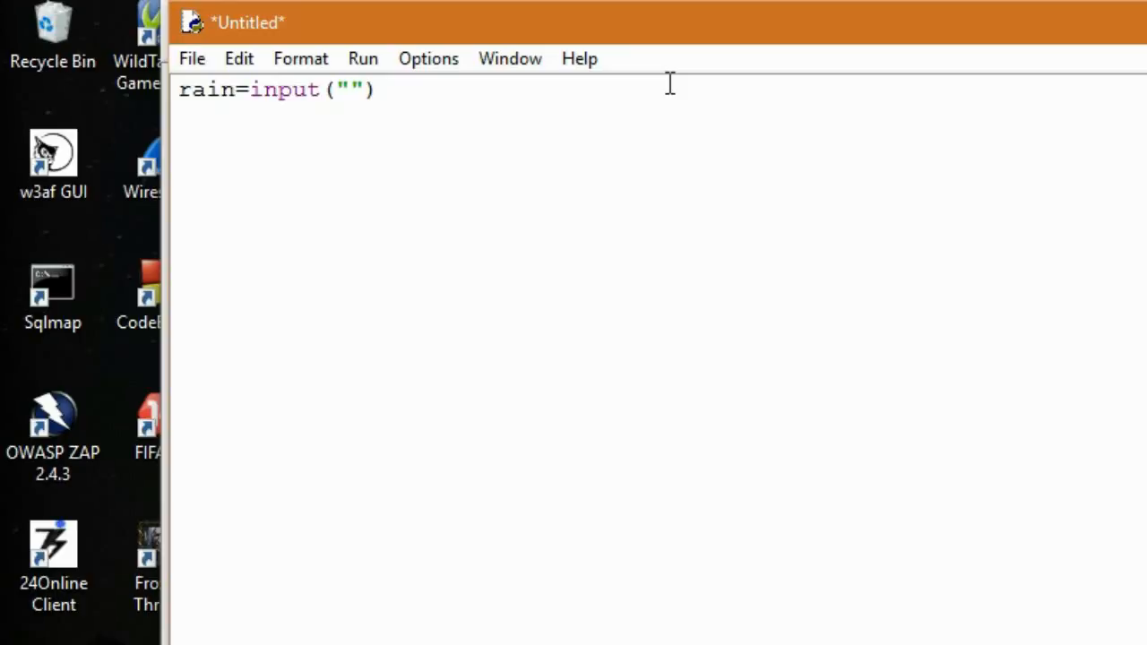
{"action": "type", "text": "Is it ra"}
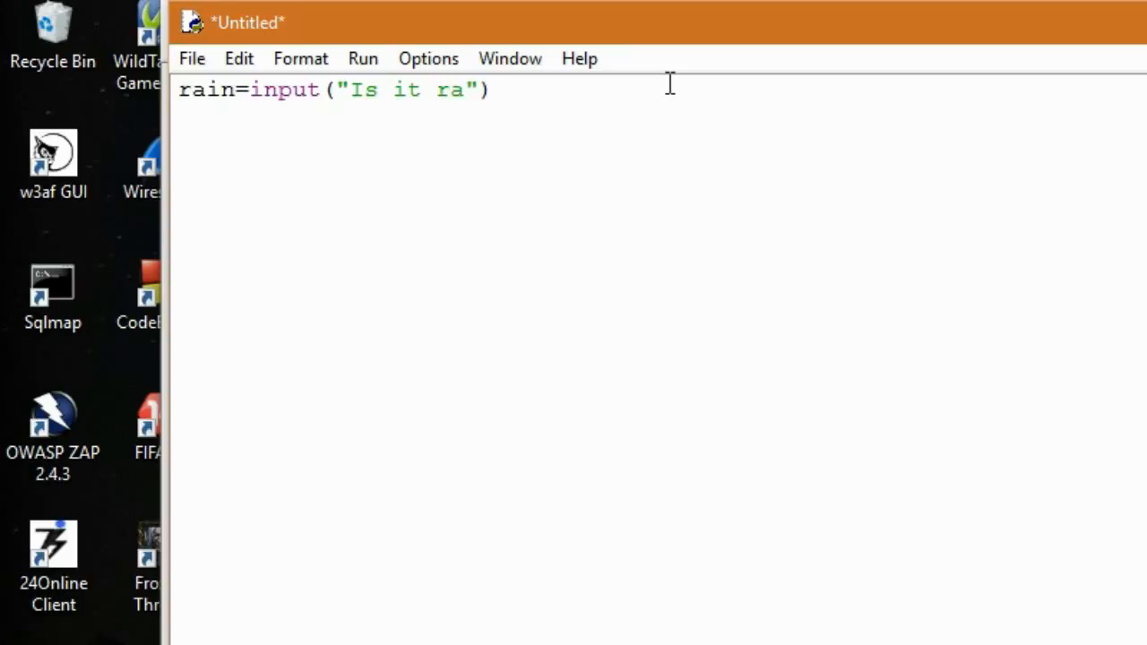
{"action": "type", "text": "ning"}
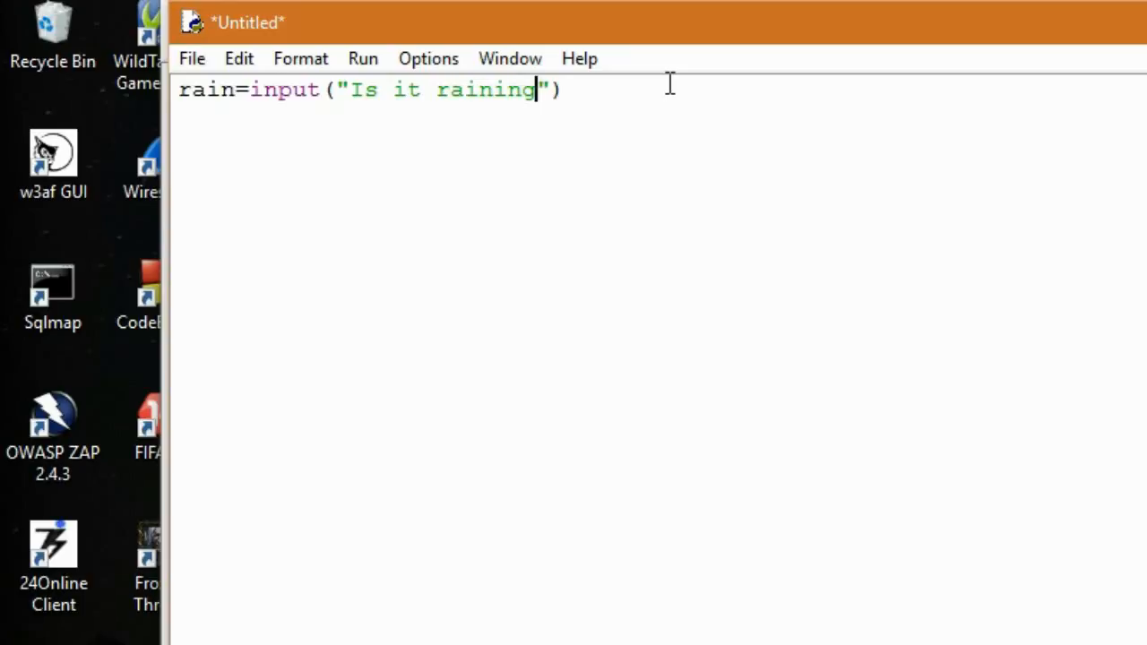
{"action": "type", "text": "?"}
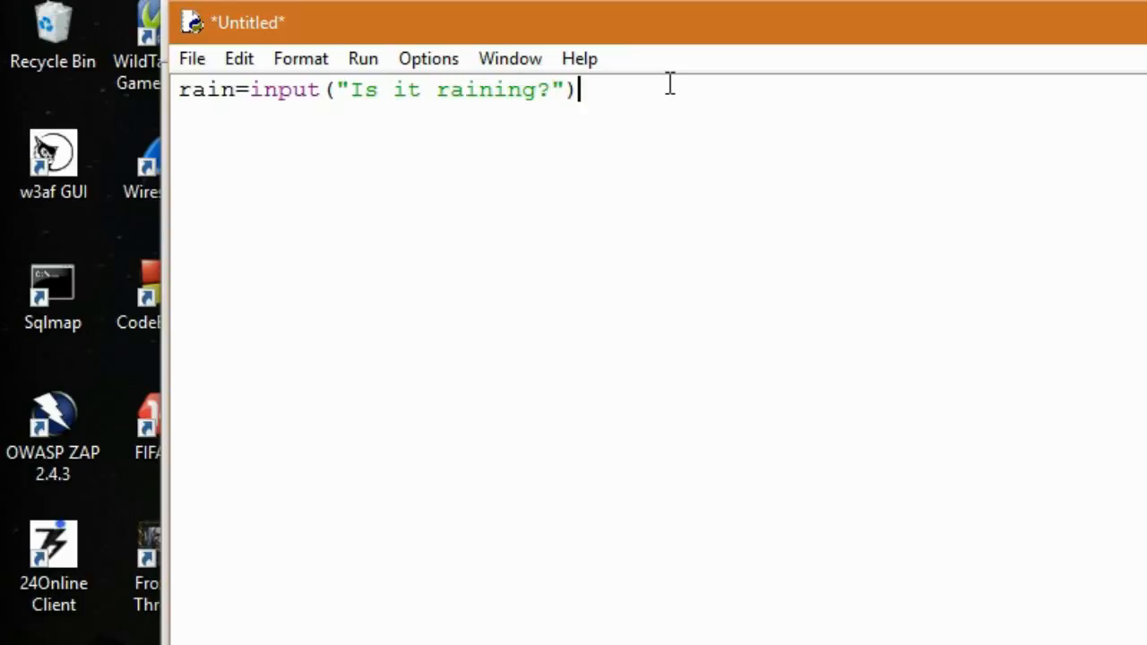
Extend the prompt to "Is it raining?(yes/ no)" and move to a new line.
{"action": "key", "text": "Return"}
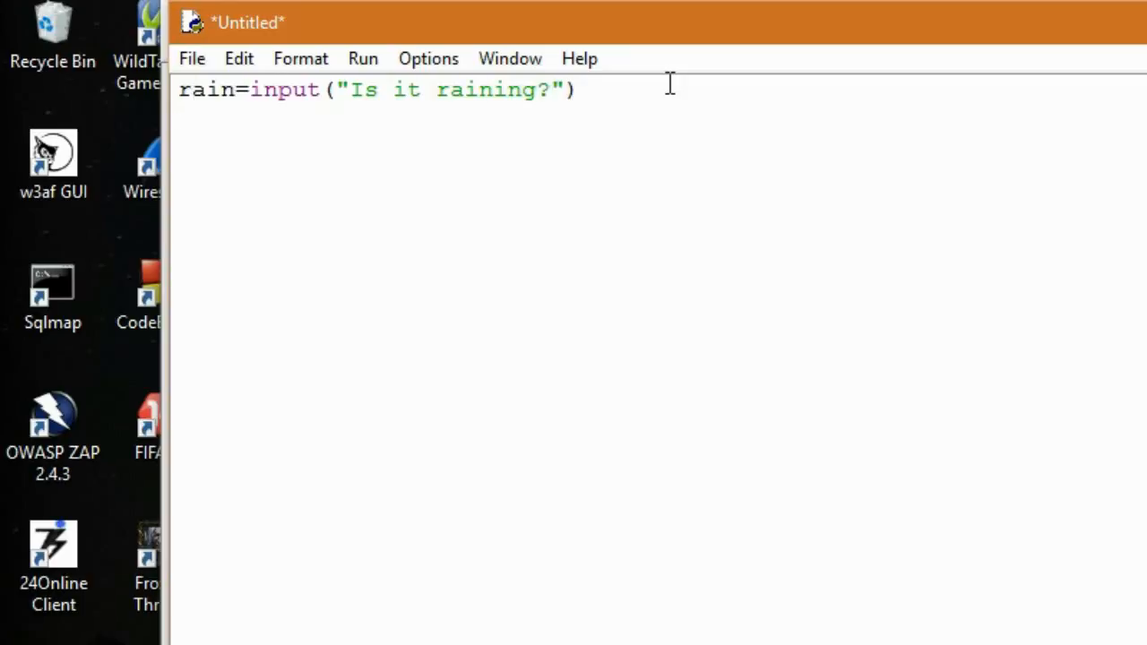
{"action": "type", "text": "(yes"}
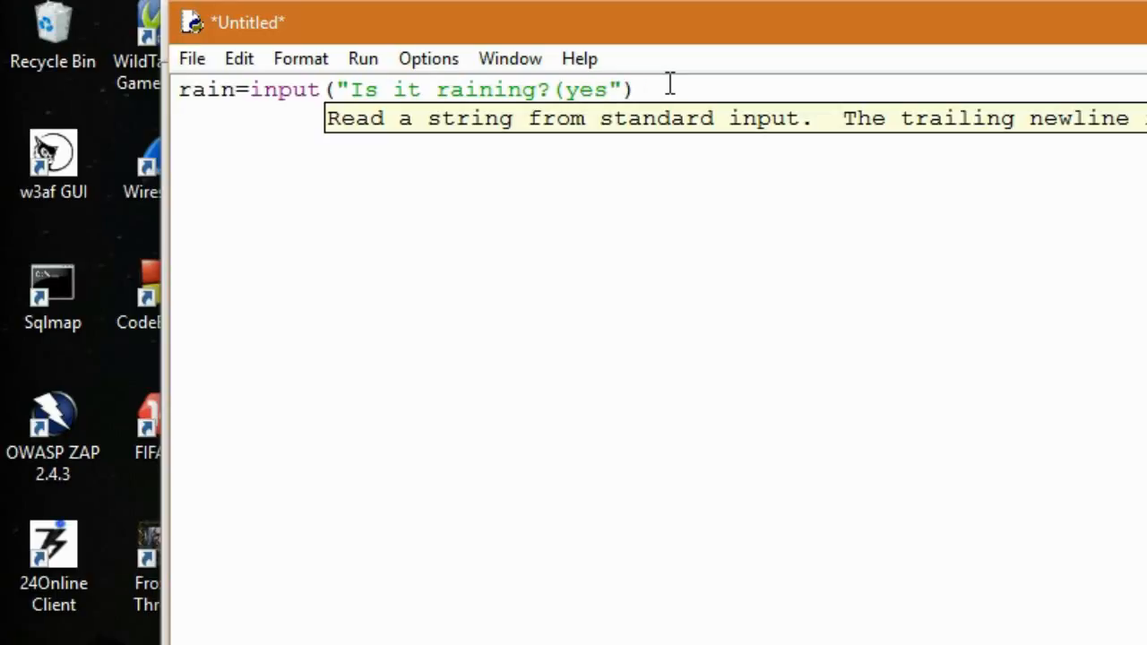
{"action": "type", "text": "/ no"}
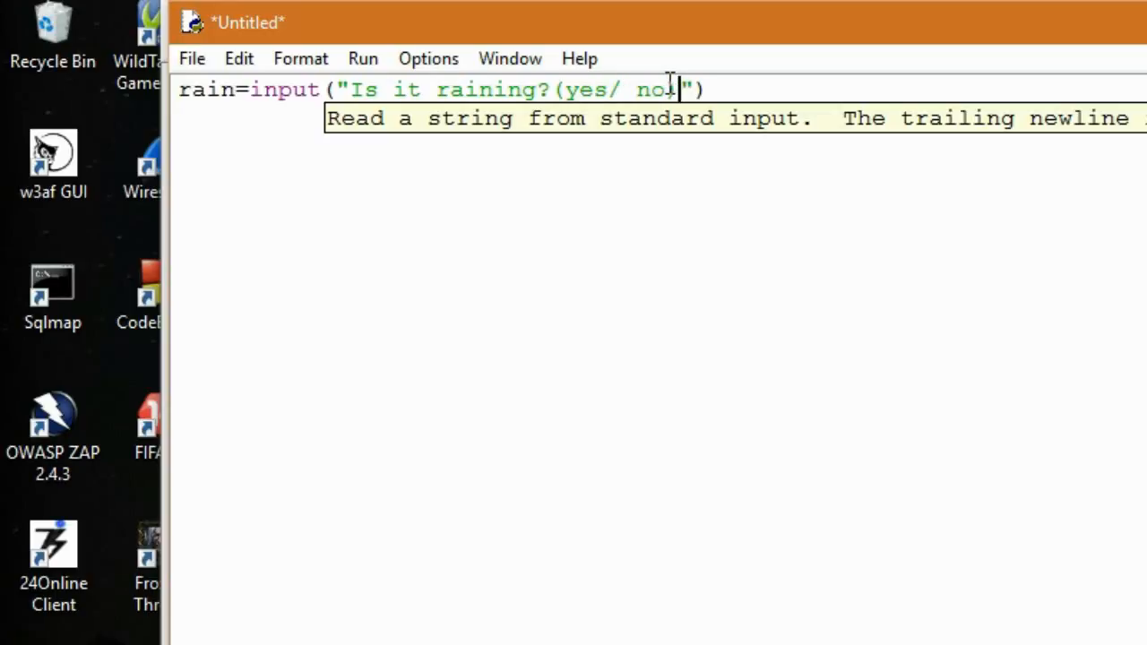
{"action": "key", "text": "Return"}
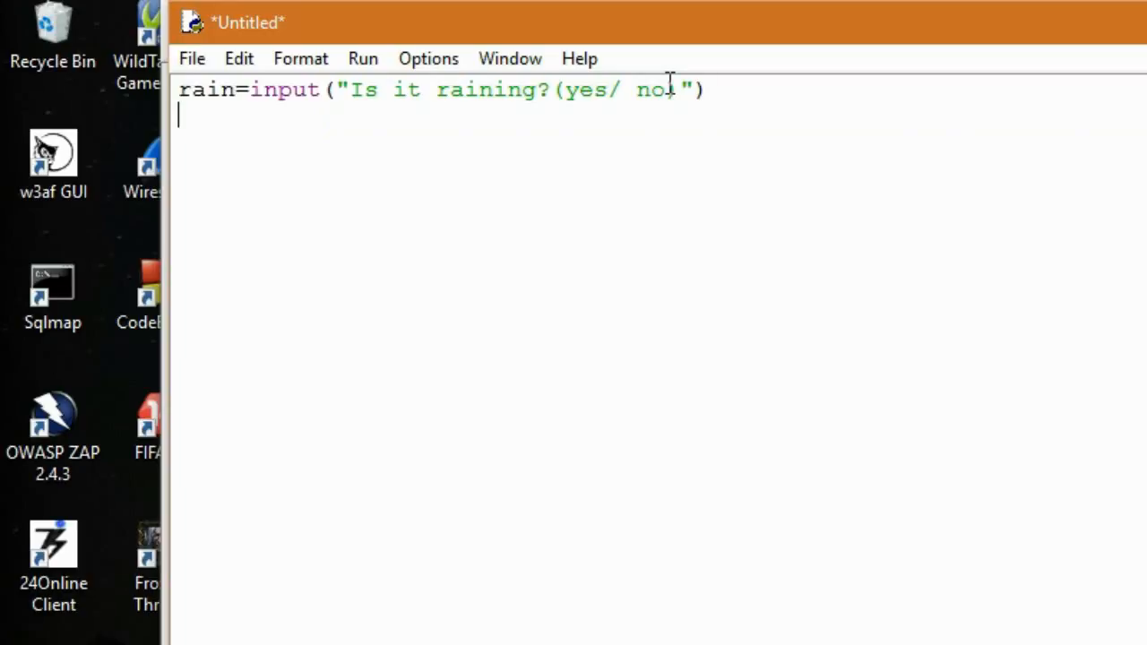
Begin 'if rain==' and try a != comparison before removing it.
{"action": "type", "text": "if"}
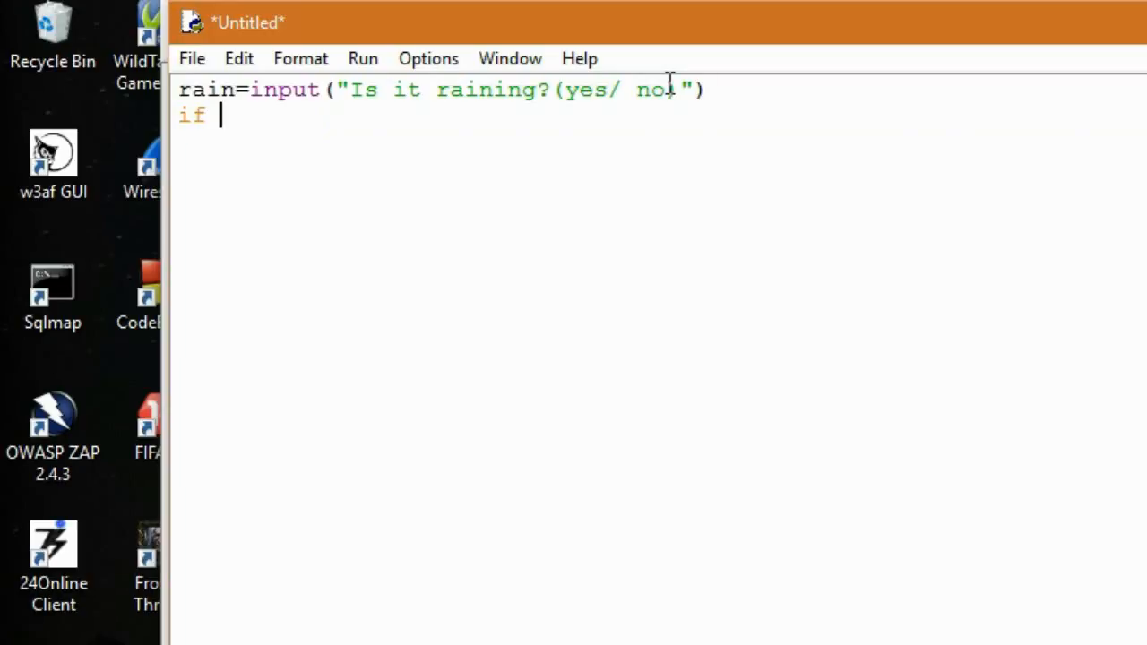
{"action": "type", "text": "rain=="}
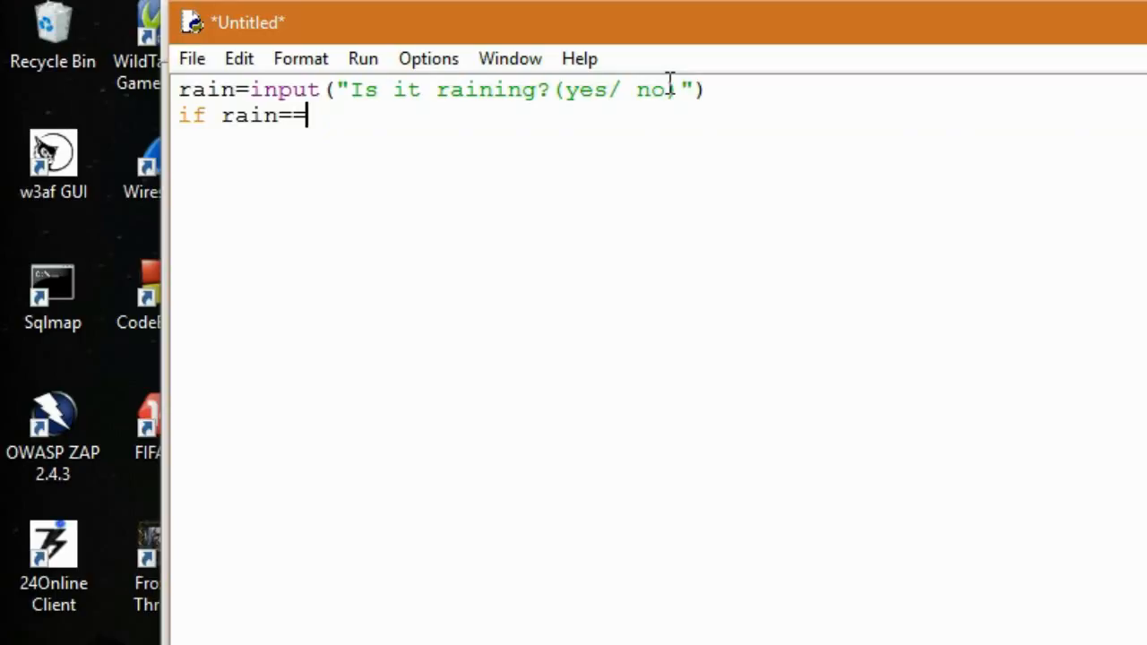
{"action": "type", "text": "'"}
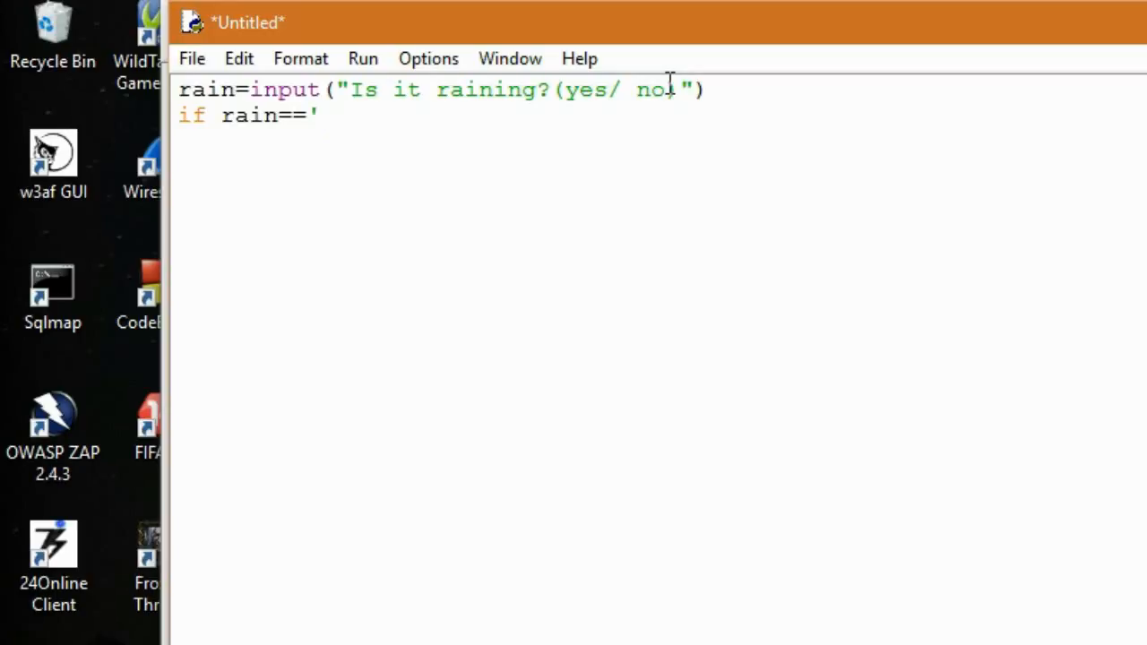
{"action": "key", "text": "Backspace"}
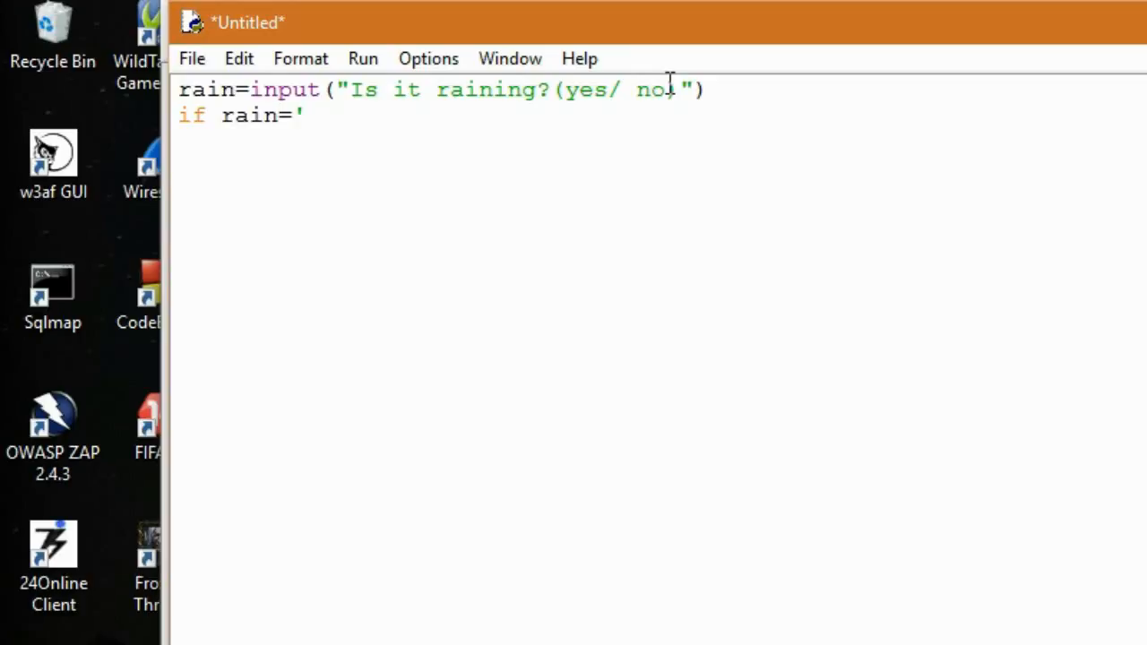
{"action": "type", "text": "!"}
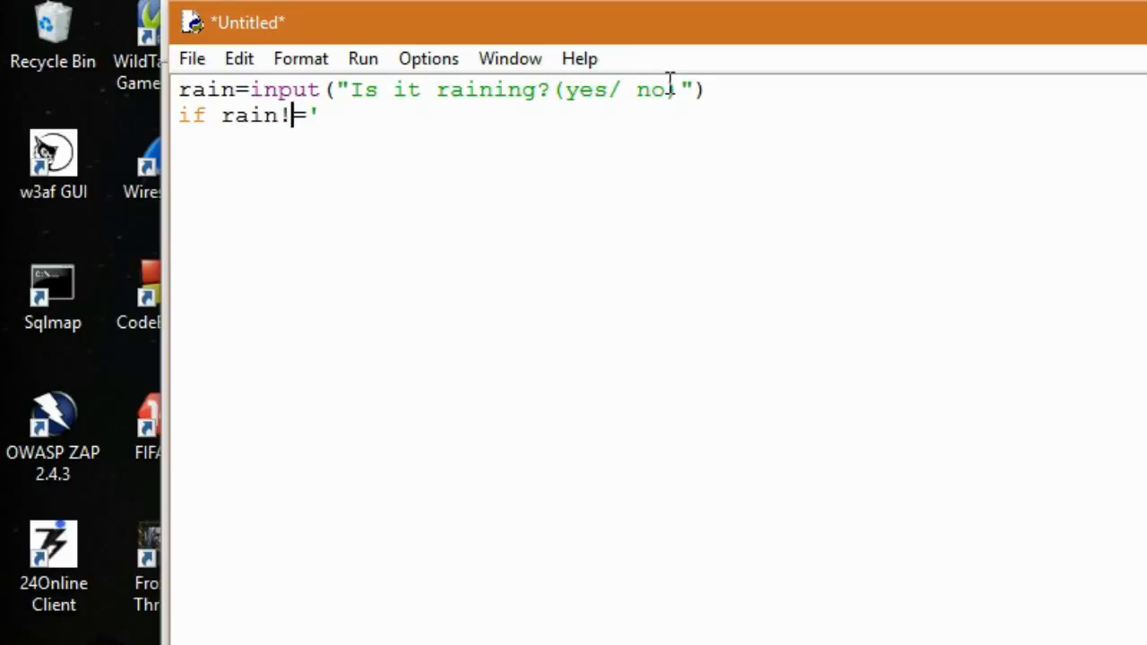
{"action": "key", "text": "Backspace"}
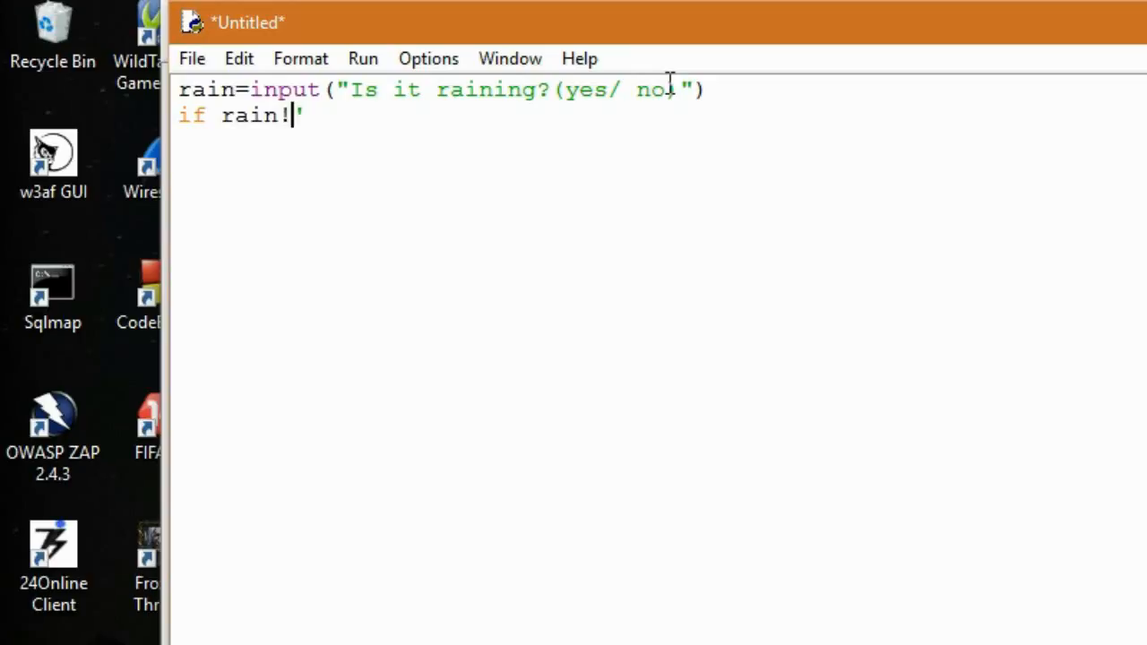
{"action": "key", "text": "Backspace"}
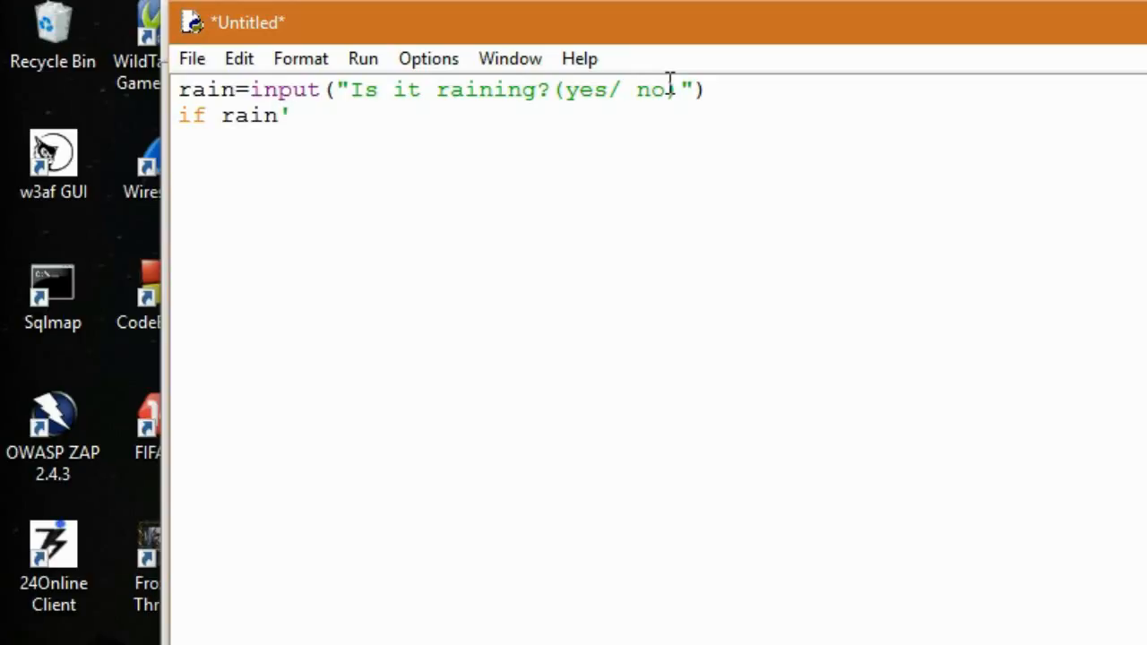
Try >, < and >= operators, then settle on == for the rain comparison.
{"action": "type", "text": ">"}
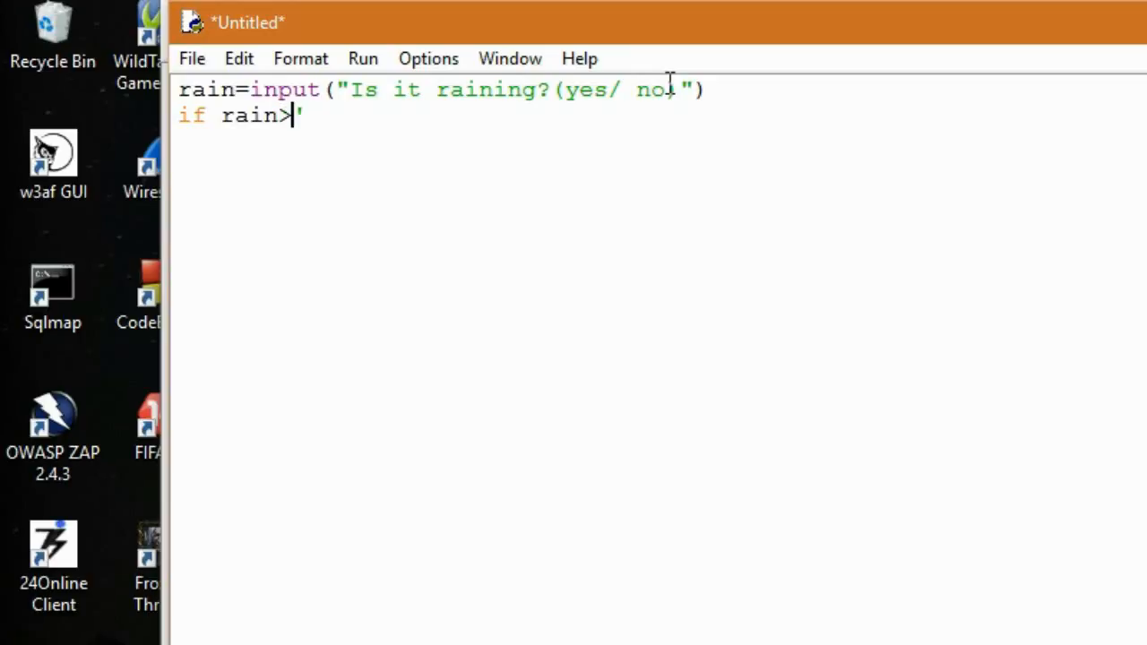
{"action": "type", "text": "<"}
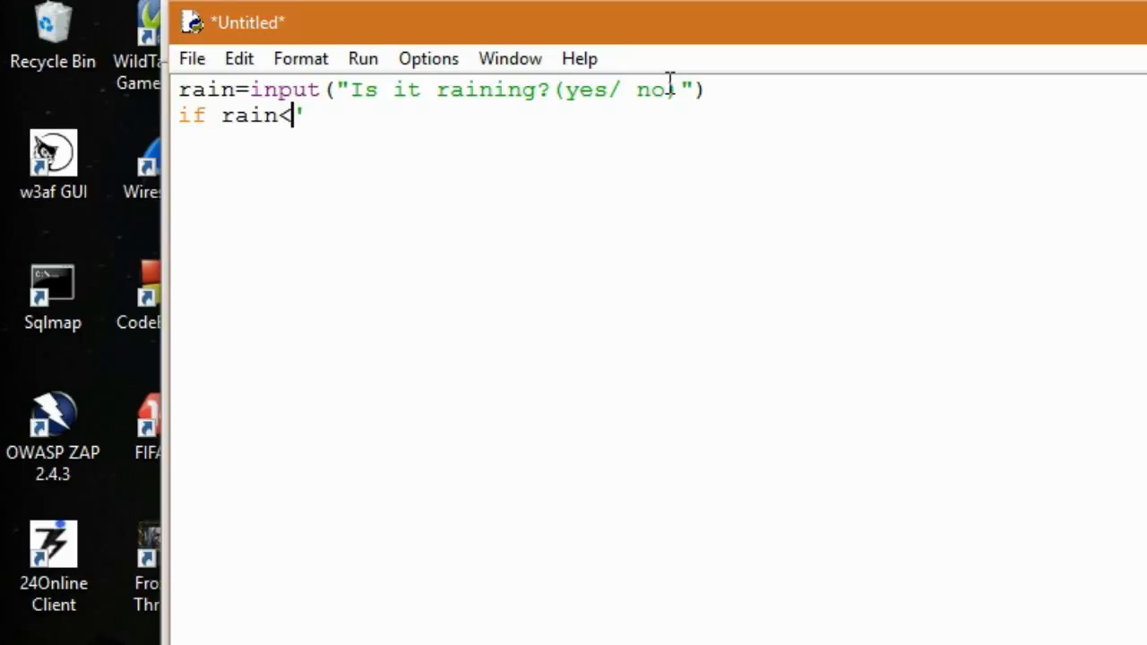
{"action": "type", "text": "="}
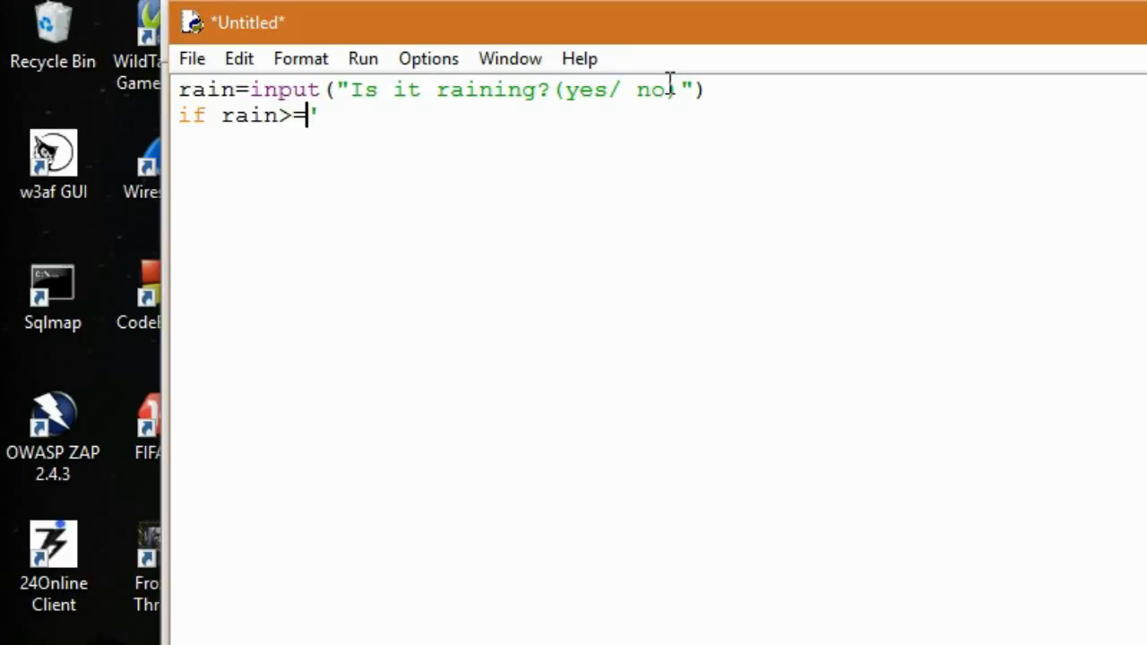
{"action": "key", "text": "Backspace"}
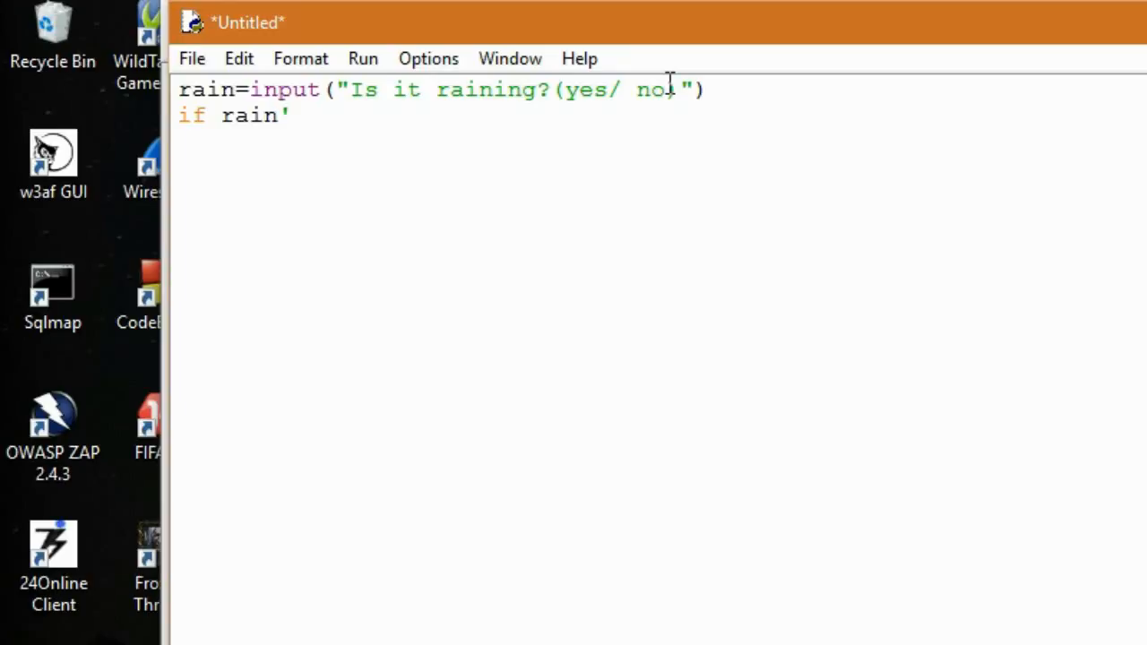
{"action": "type", "text": "=="}
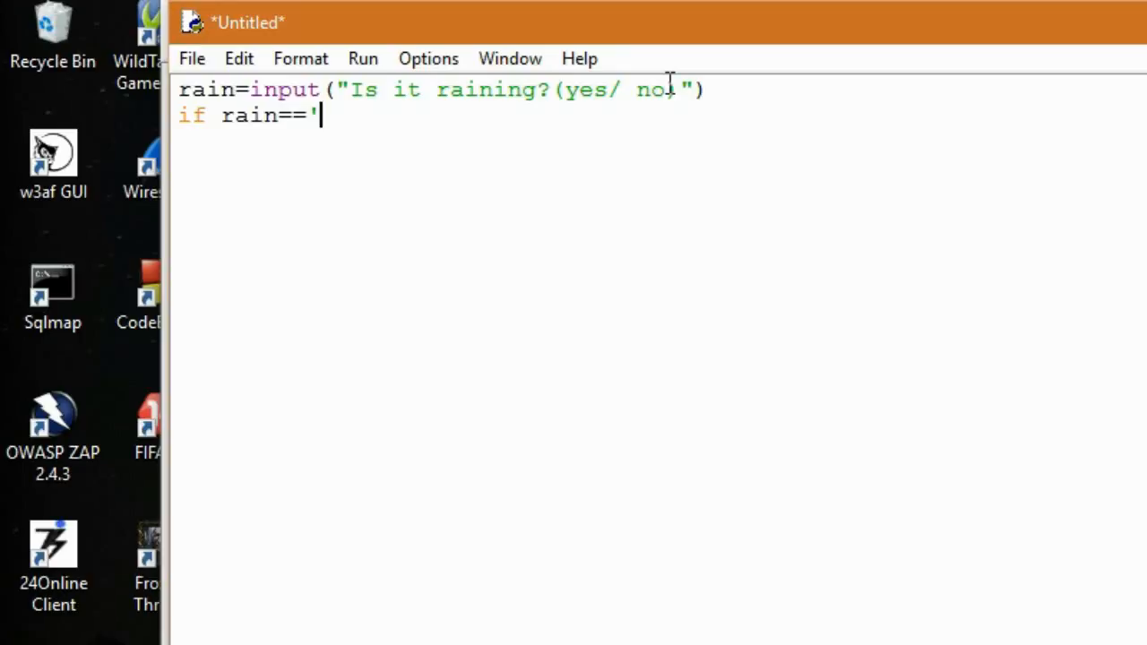
Complete if rain=='yes': with print('take umbrella') under it.
{"action": "type", "text": "yes'"}
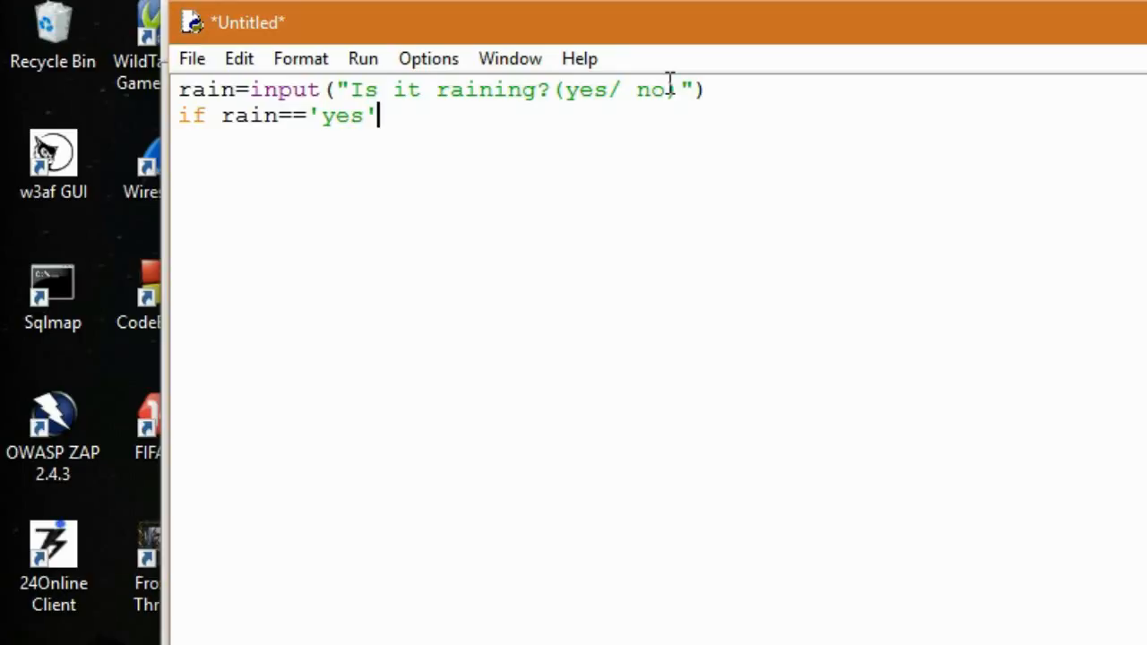
{"action": "type", "text": ":"}
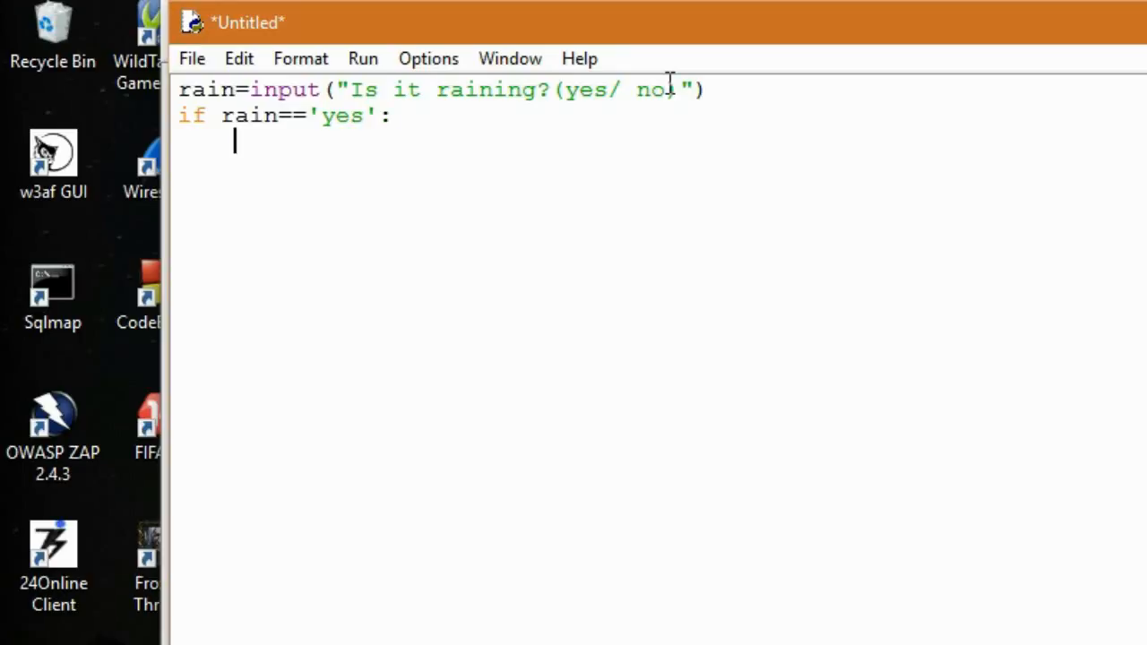
{"action": "type", "text": "print("}
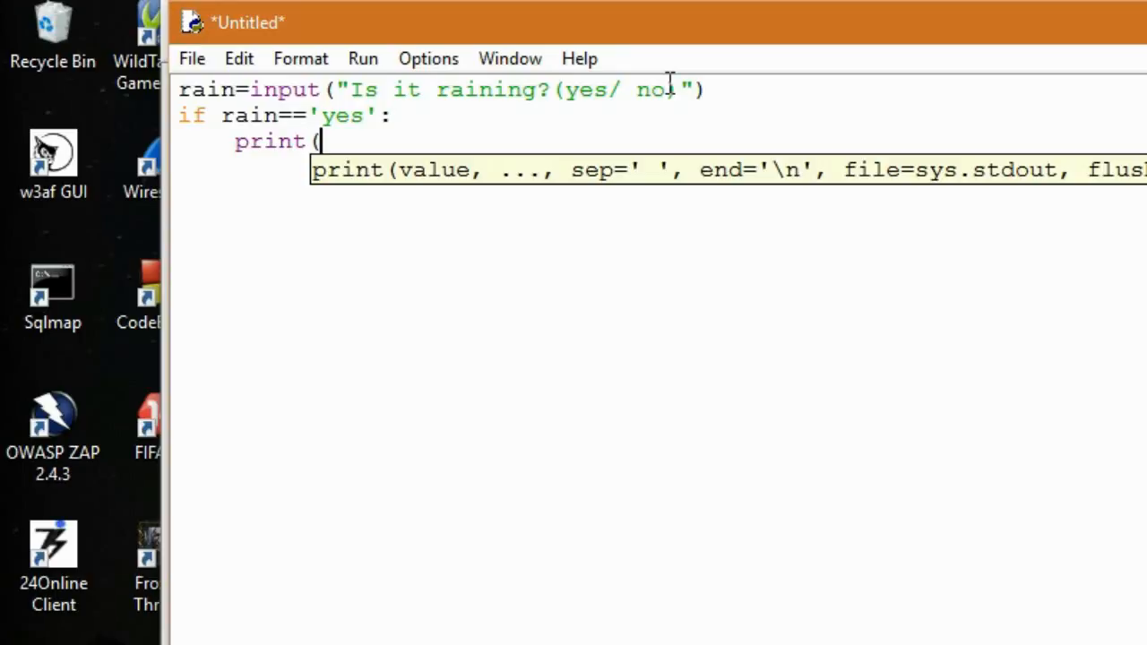
{"action": "type", "text": "'take um"}
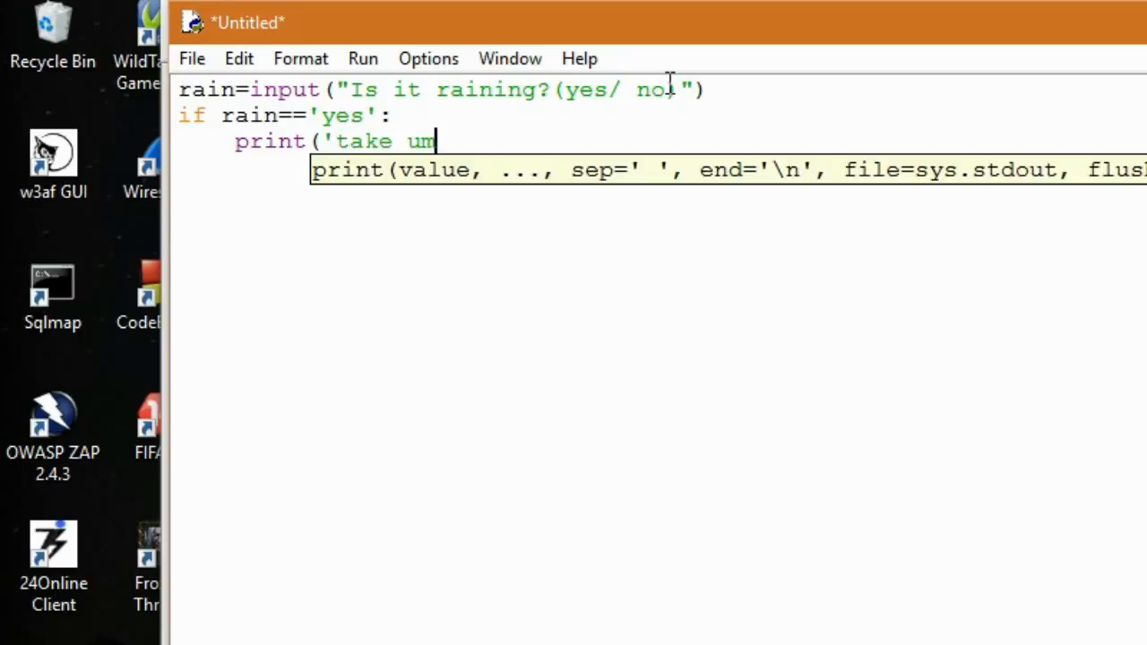
{"action": "type", "text": "brella'"}
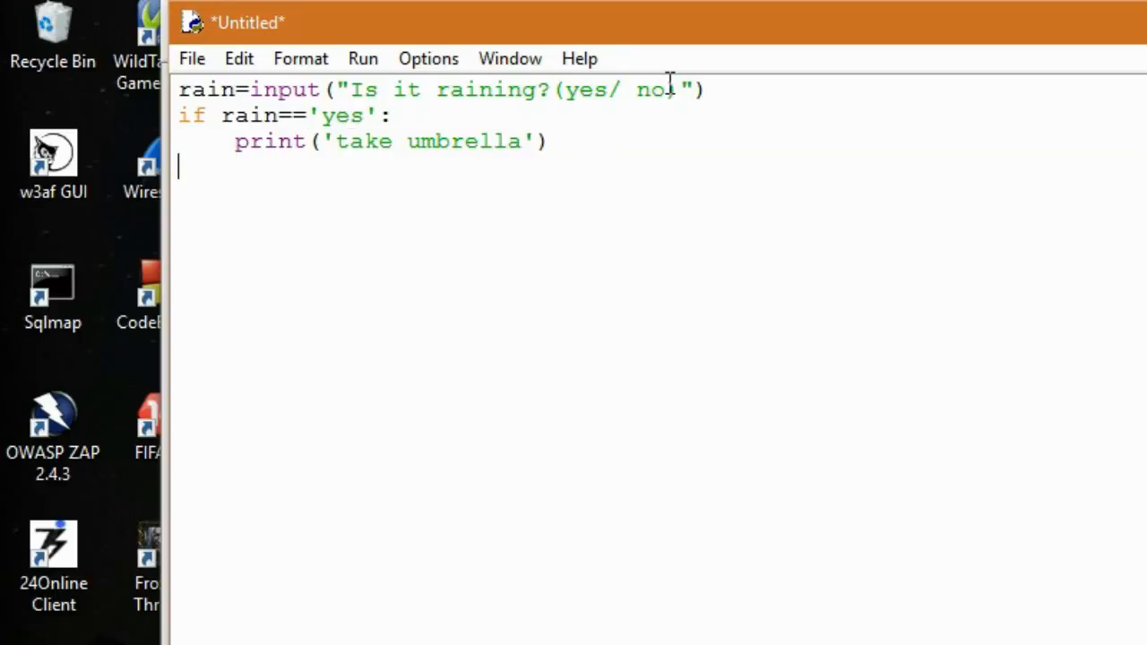
Add an else: branch that prints 'It is safe outside'.
{"action": "type", "text": "else"}
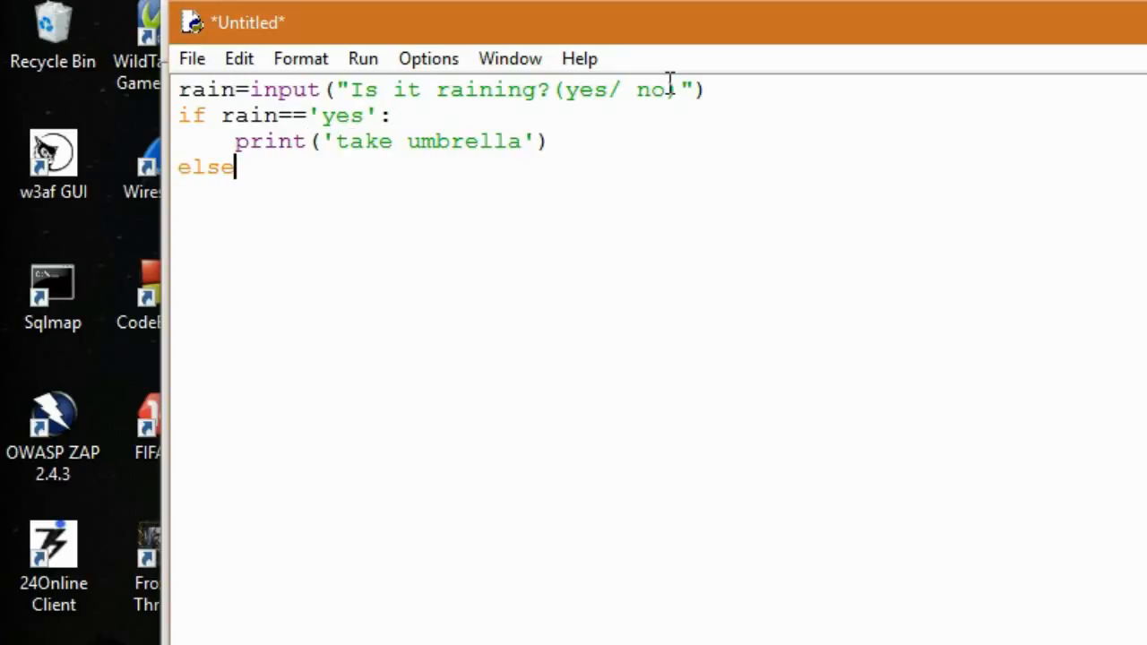
{"action": "type", "text": ":"}
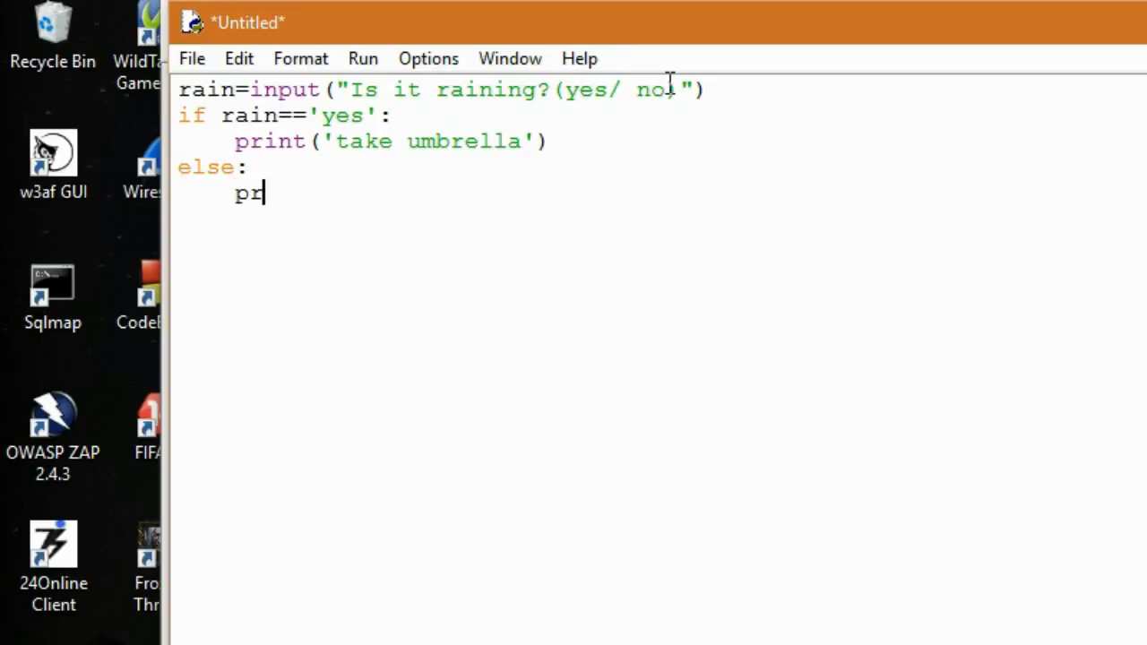
{"action": "type", "text": "int ("}
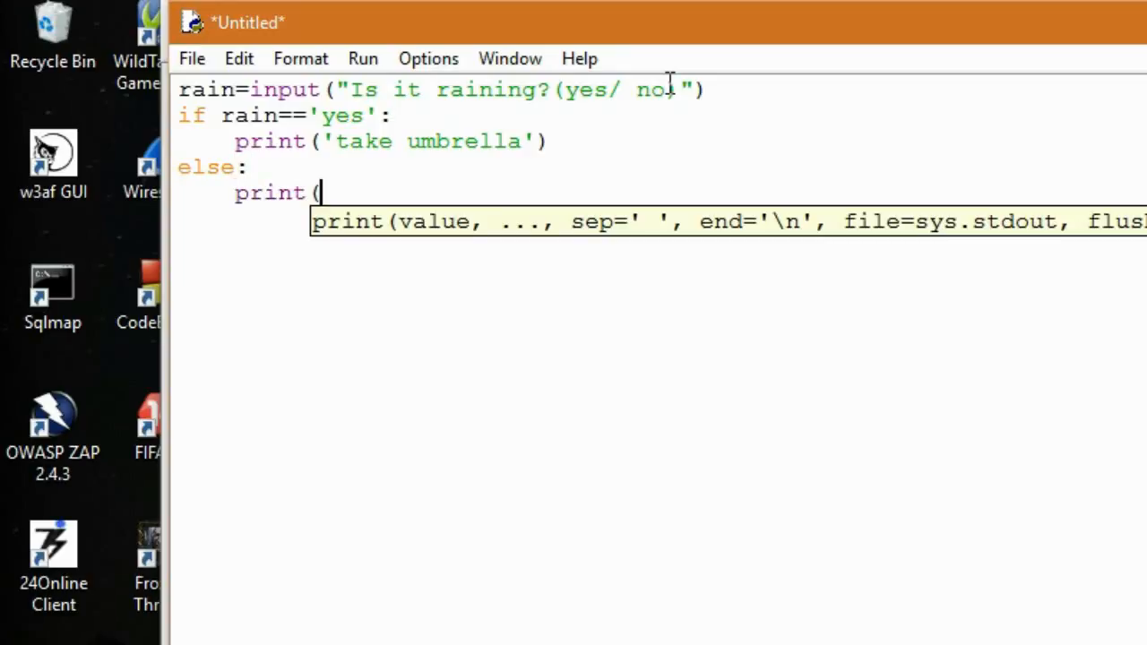
{"action": "type", "text": "'"}
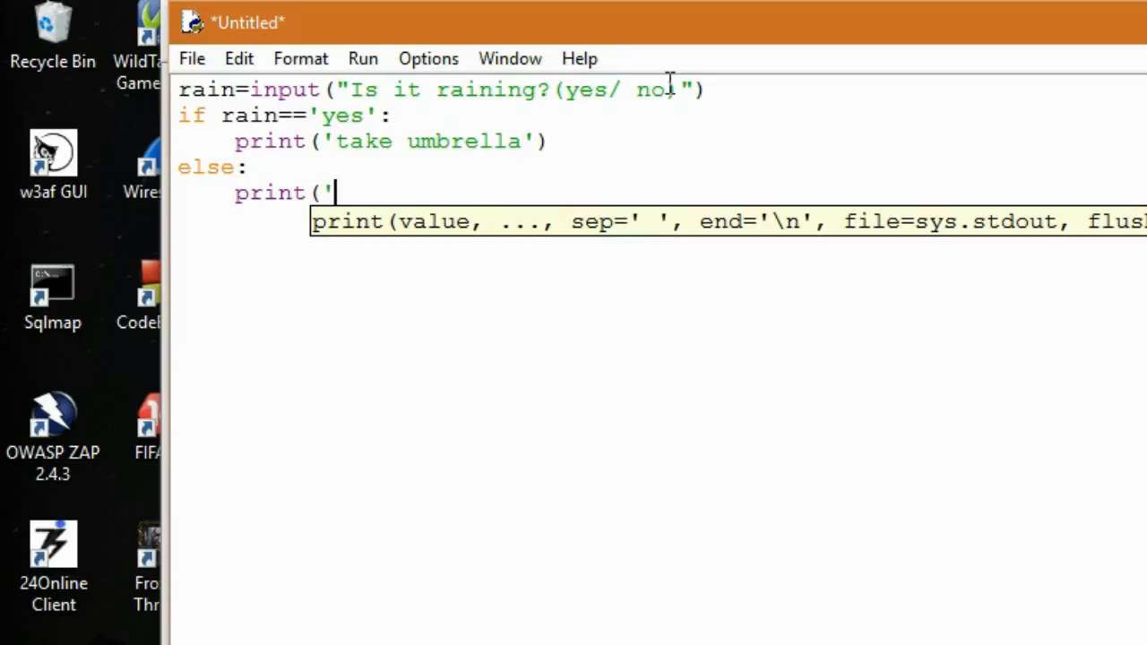
{"action": "type", "text": "It is sa"}
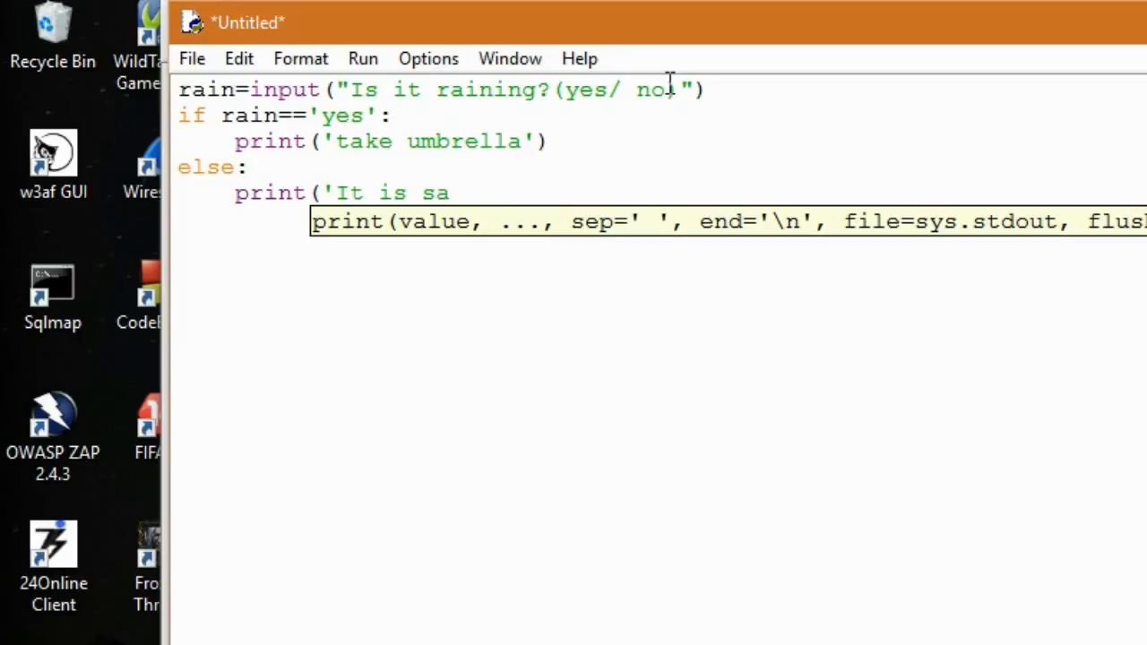
{"action": "type", "text": "fe"}
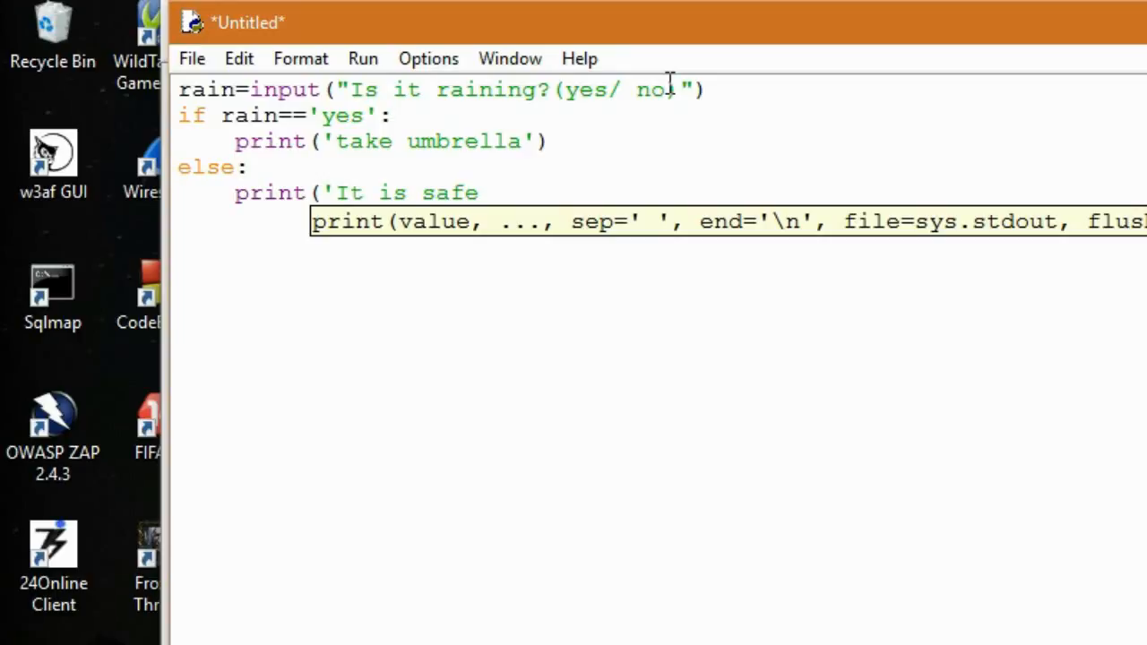
{"action": "type", "text": "c"}
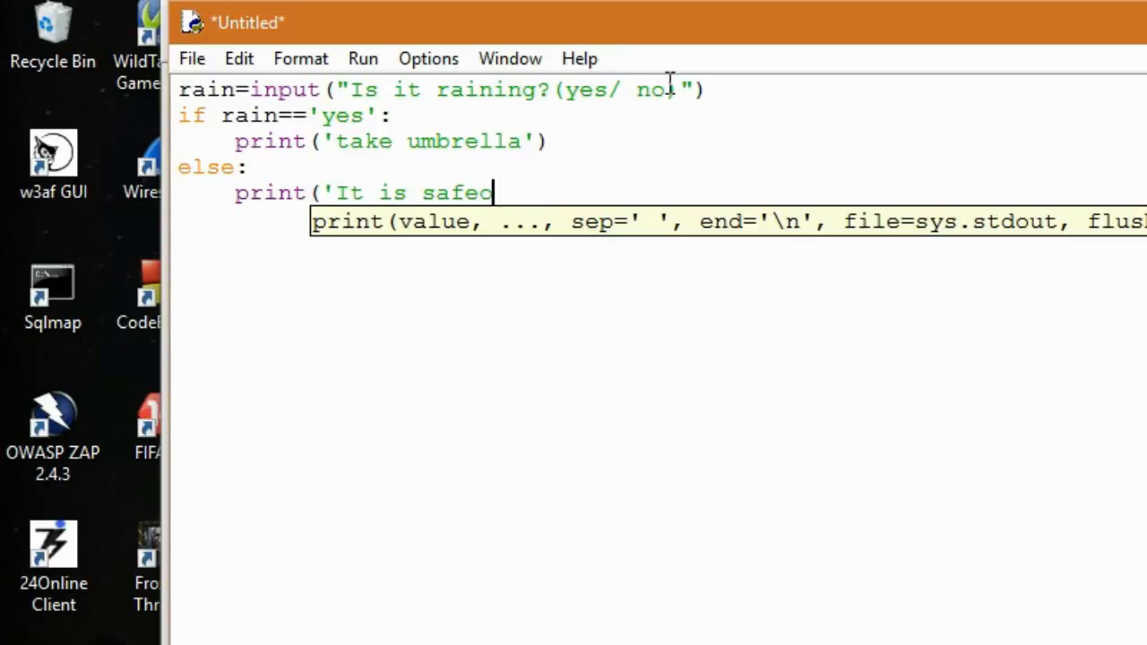
{"action": "key", "text": "Backspace"}
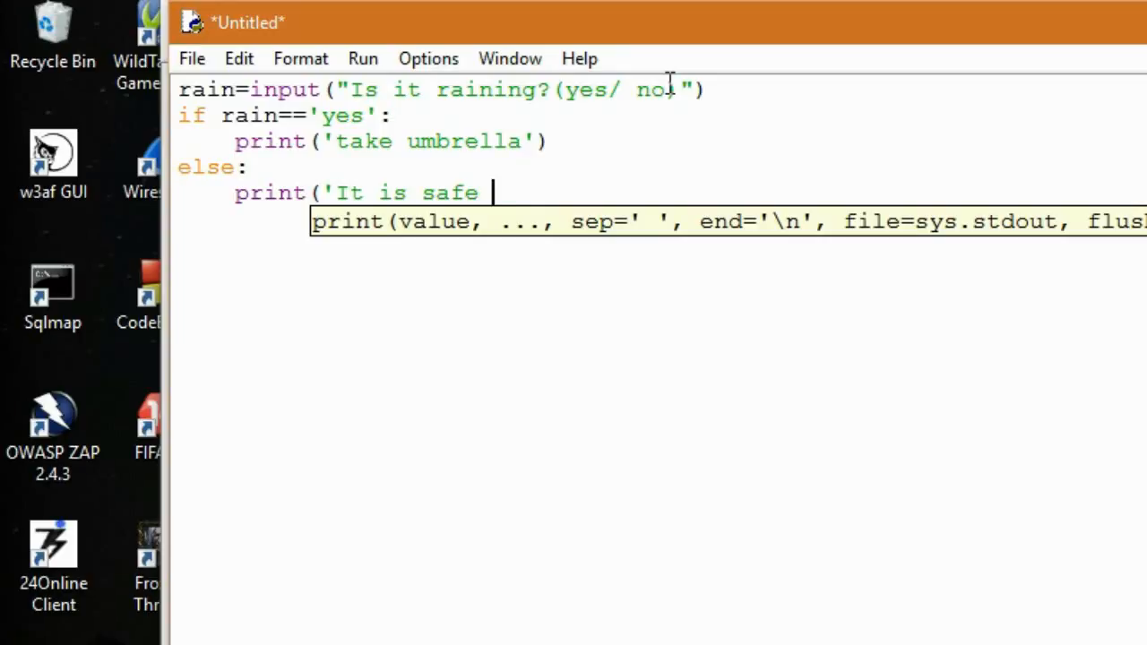
{"action": "type", "text": "outside')"}
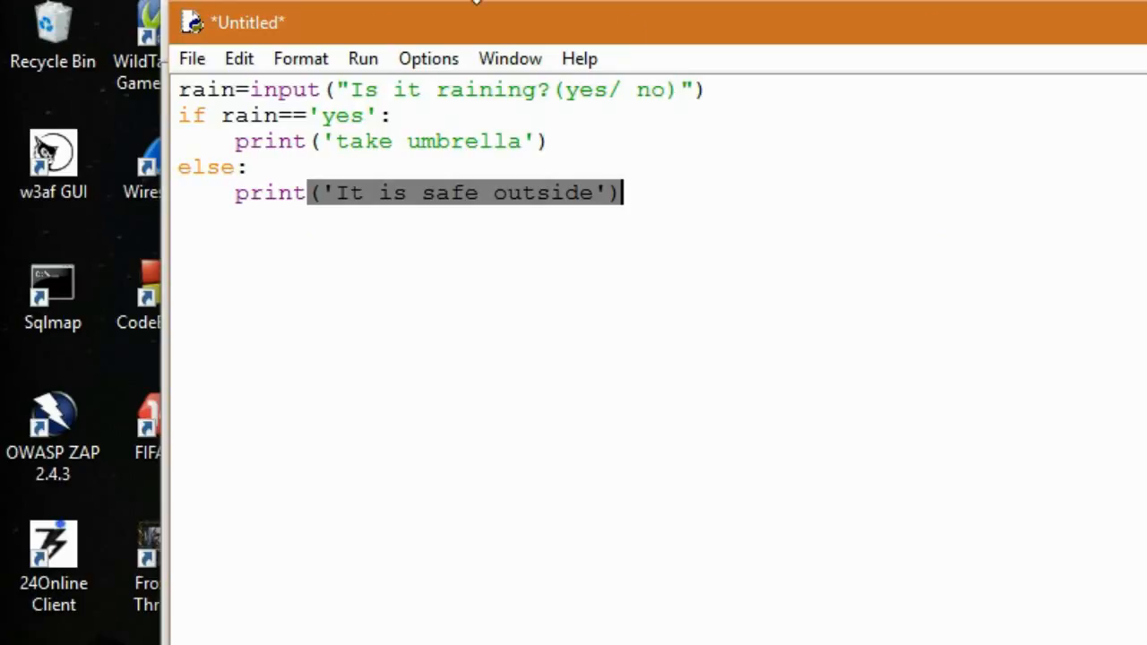
Save the script as tut1.py in the Documents folder.
{"action": "left_click", "coordinate": [192, 58]}
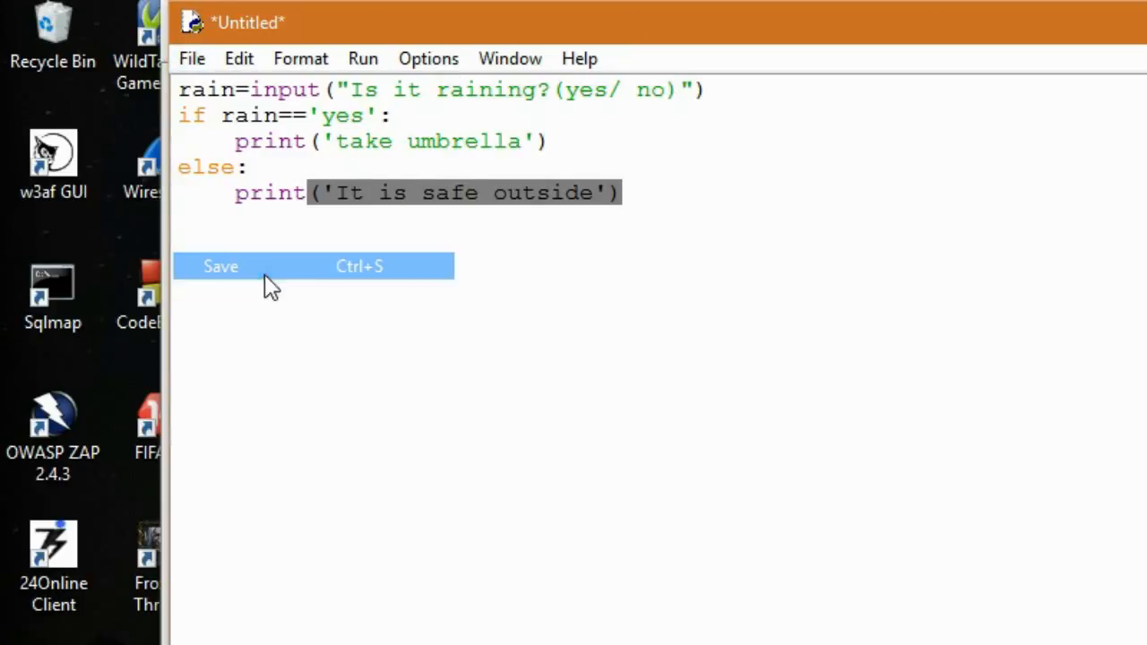
{"action": "left_click", "coordinate": [220, 265]}
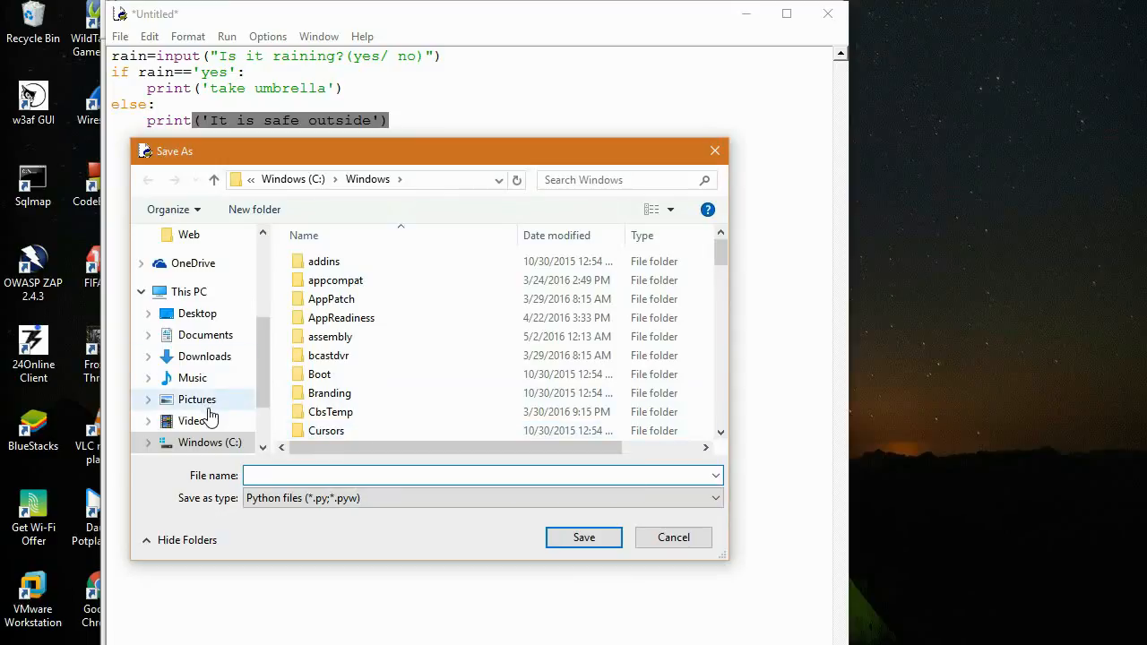
{"action": "left_click", "coordinate": [204, 335]}
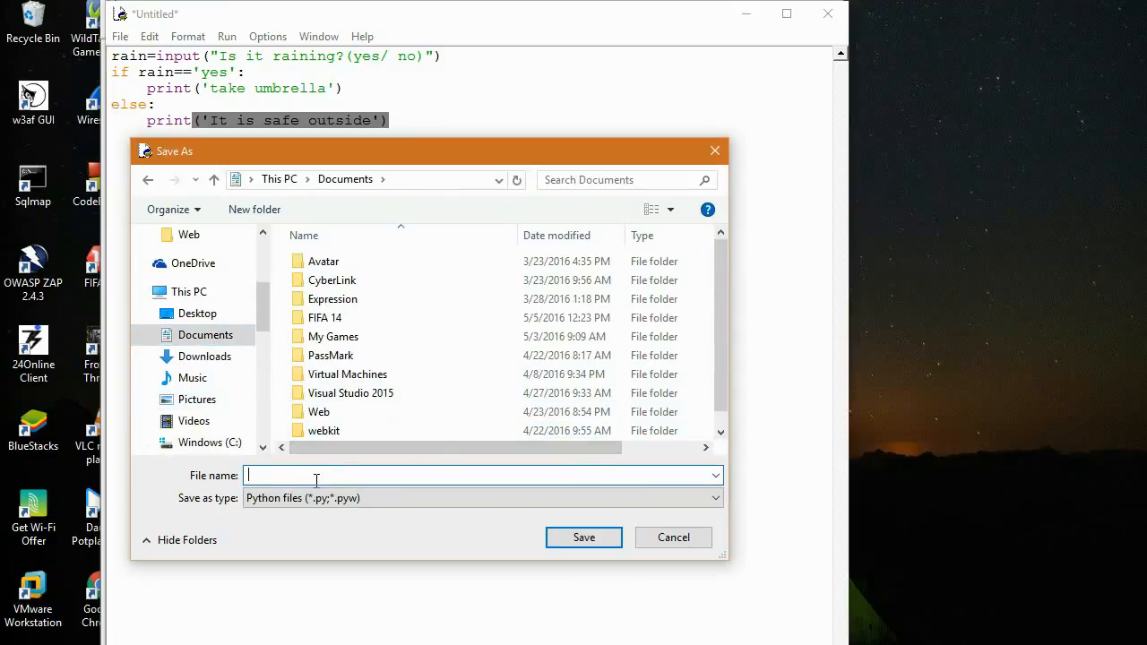
{"action": "type", "text": "tut1"}
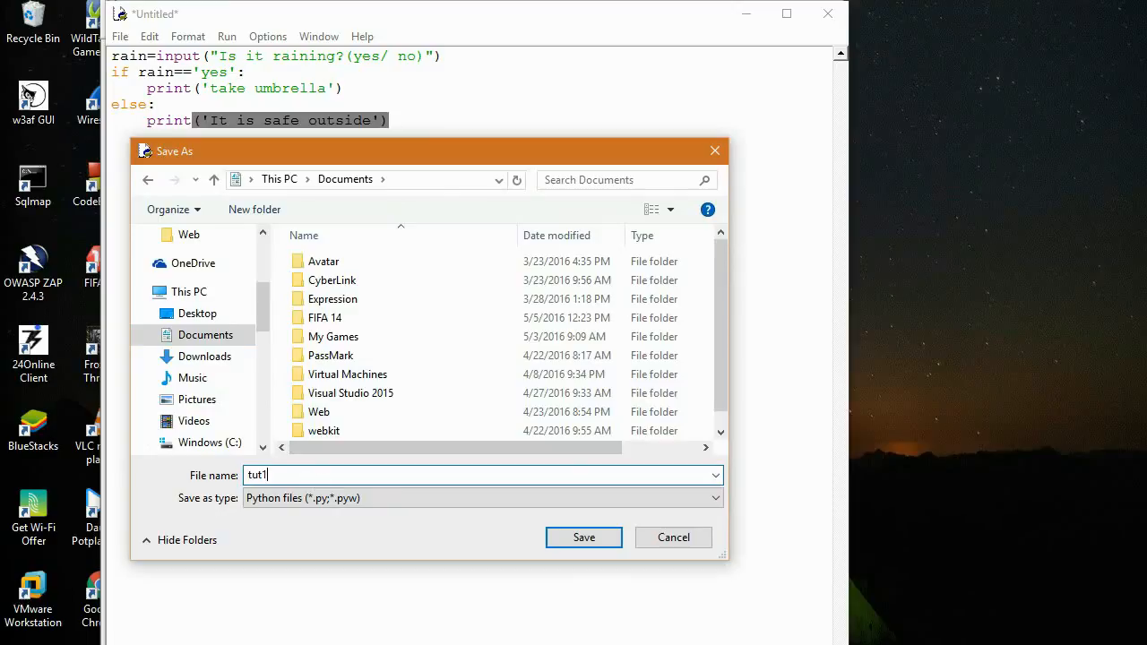
{"action": "left_click", "coordinate": [584, 537]}
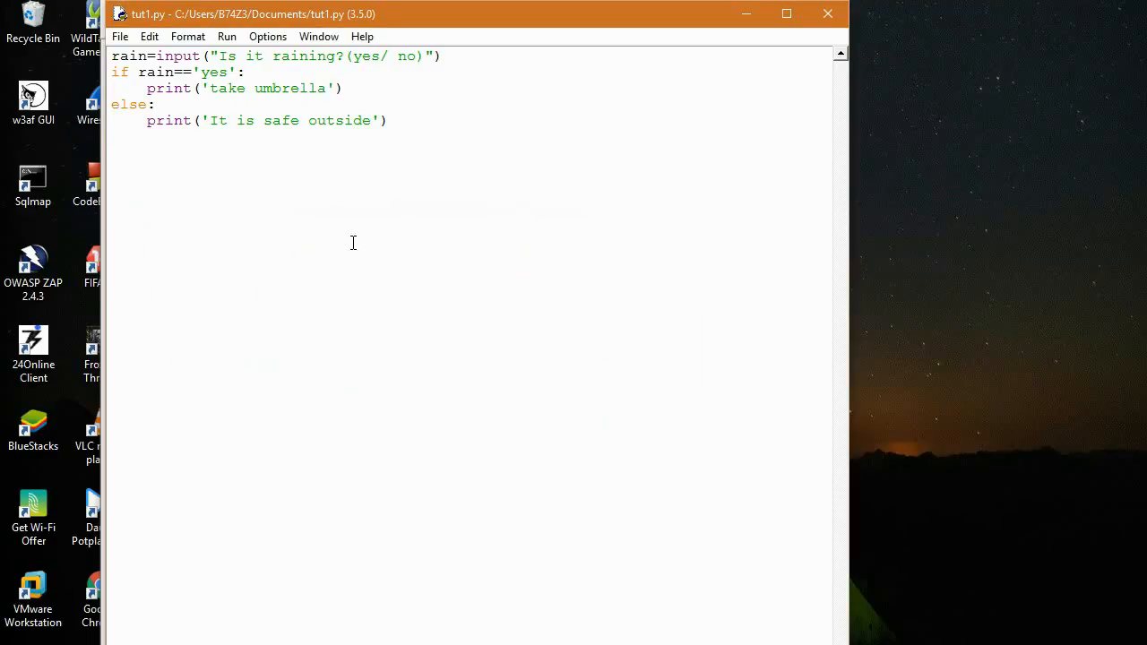
Run tut1.py twice in the shell, answering yes then no, and return to the editor.
{"action": "left_click", "coordinate": [225, 36]}
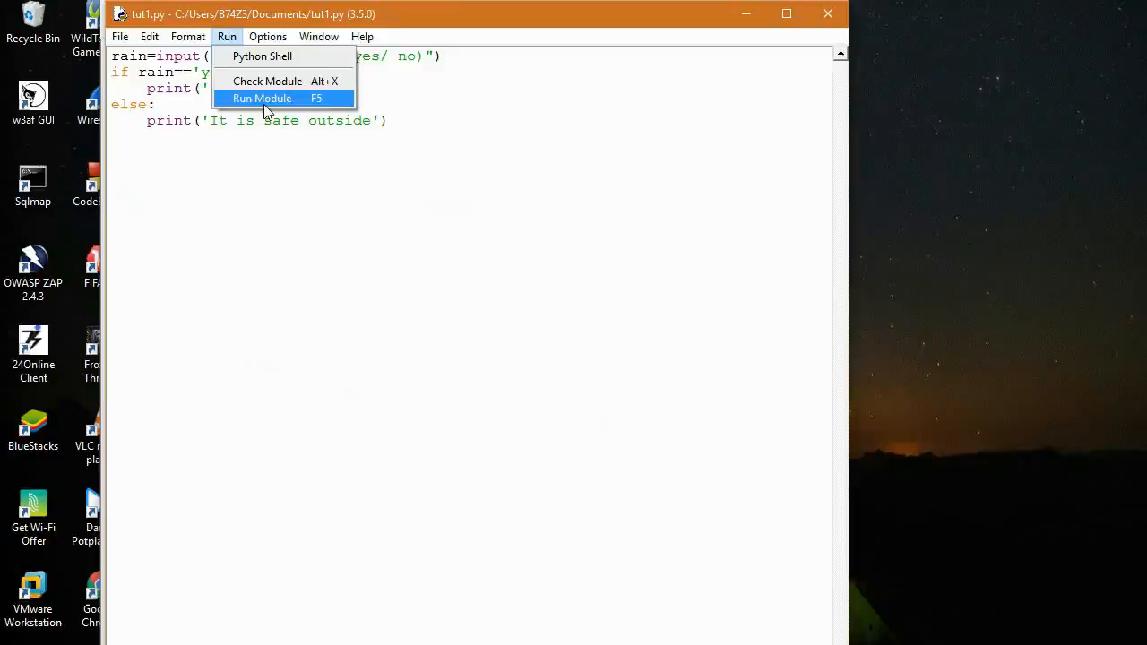
{"action": "left_click", "coordinate": [261, 99]}
{"action": "type", "text": "yes"}
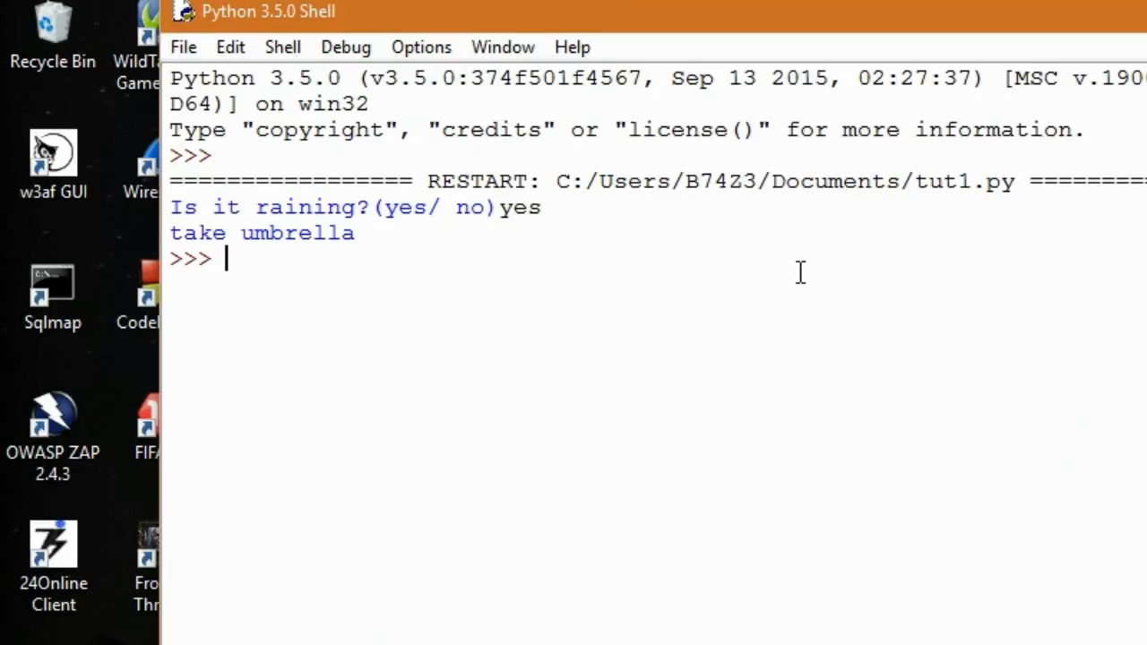
{"action": "key", "text": "F5"}
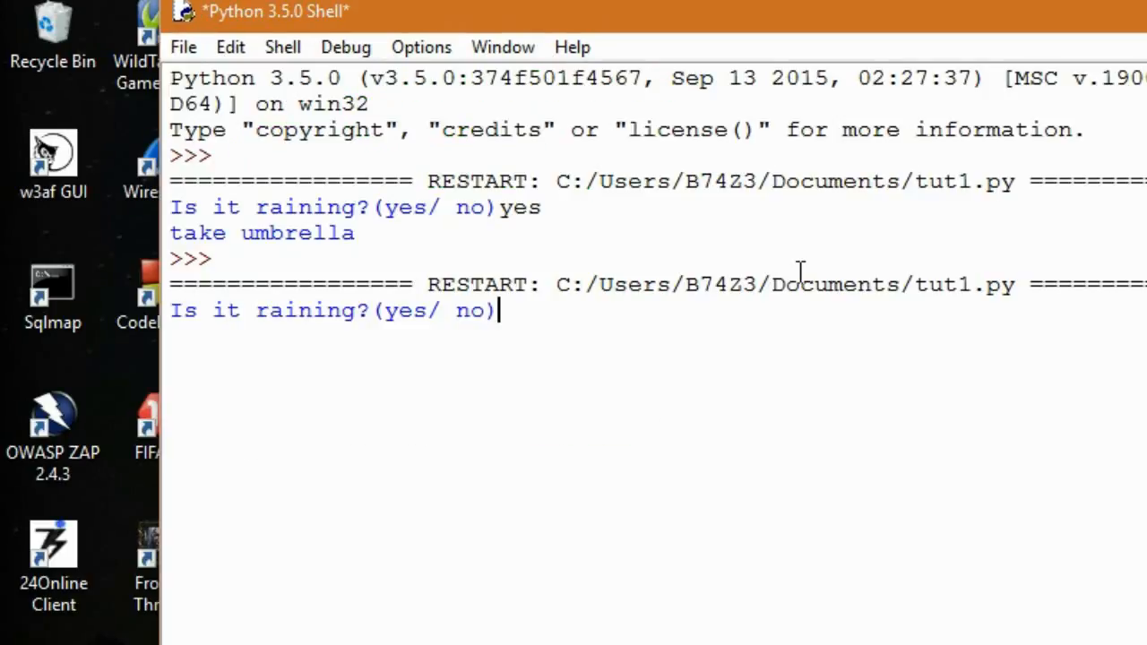
{"action": "key", "text": "Return"}
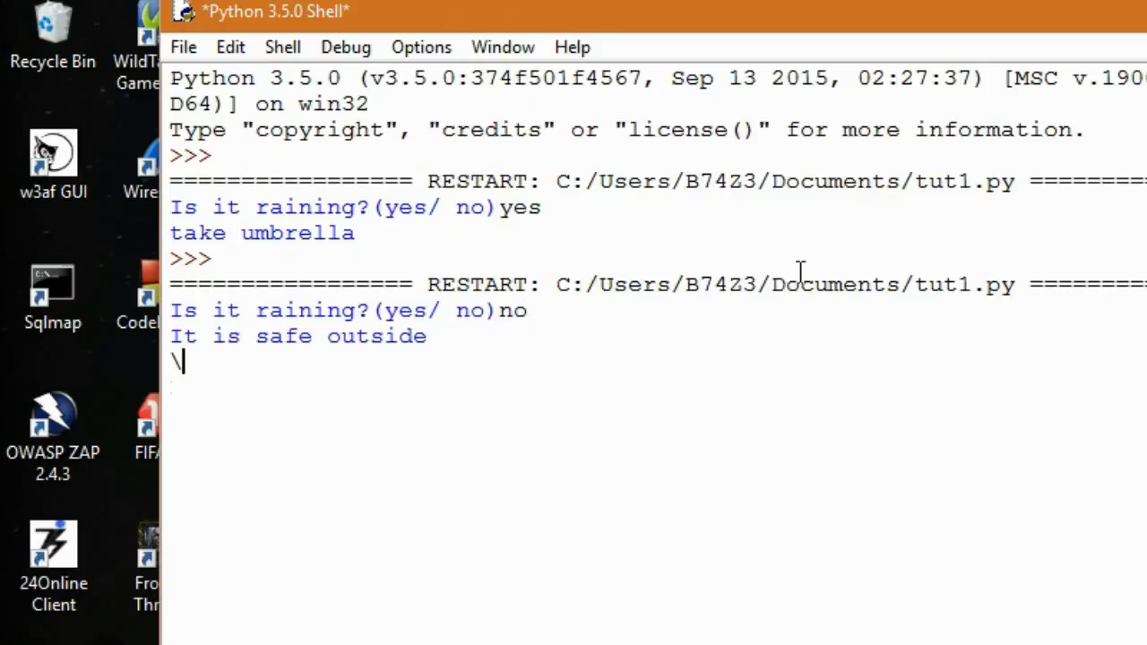
{"action": "key", "text": "Return"}
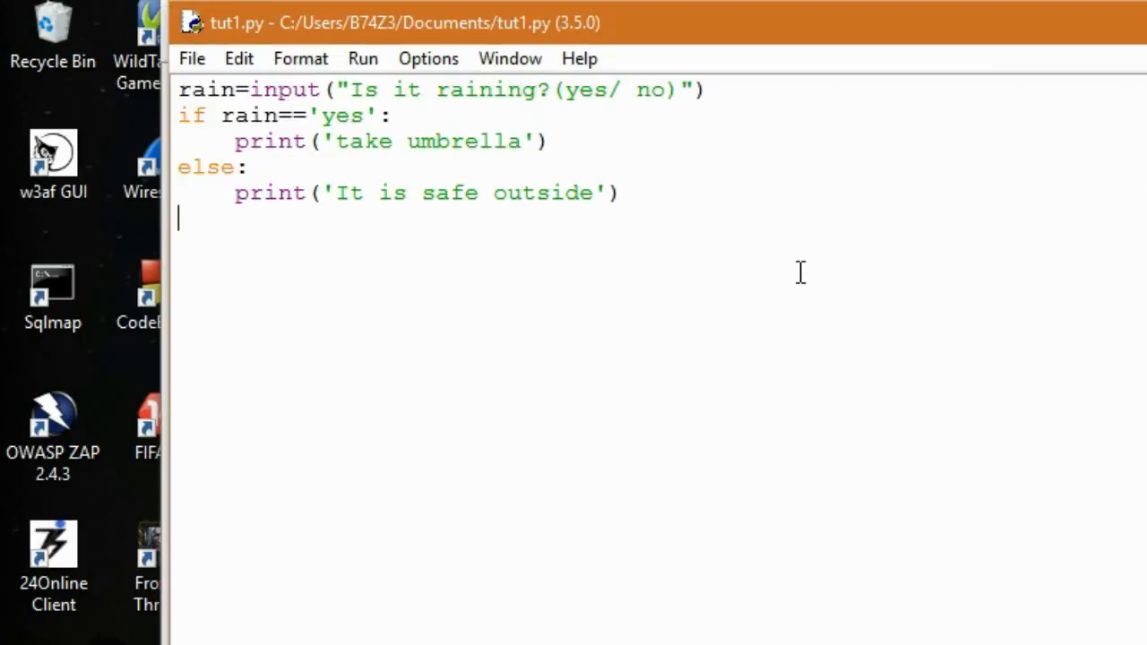
{"action": "left_click", "coordinate": [361, 58]}
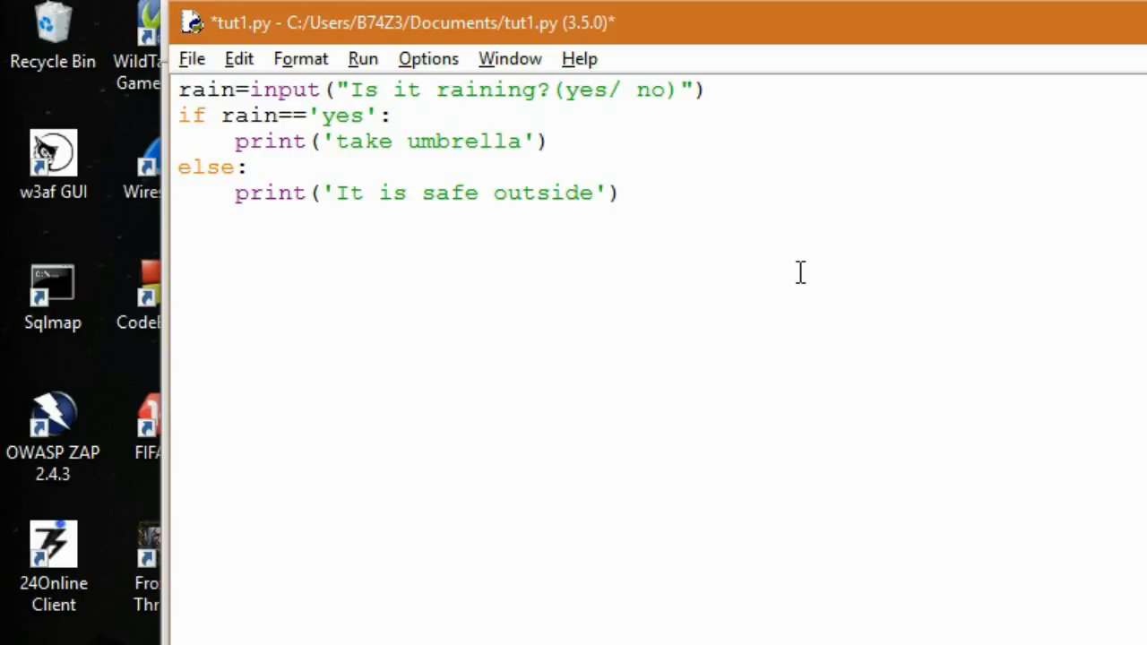
{"action": "left_click", "coordinate": [251, 167]}
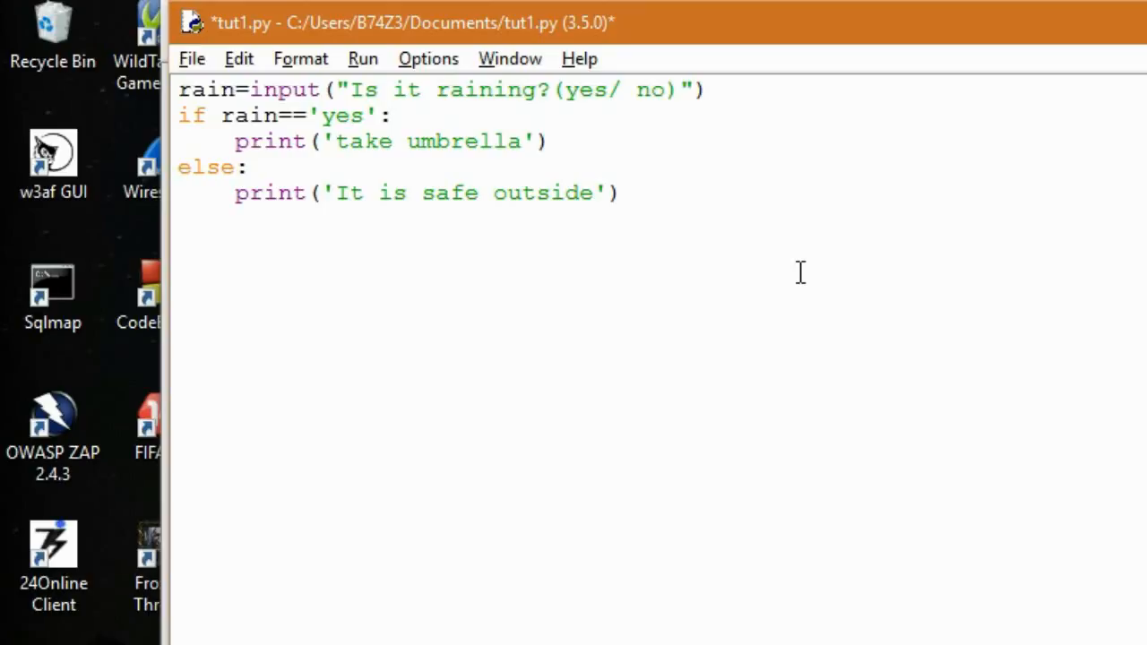
{"action": "left_click", "coordinate": [251, 167]}
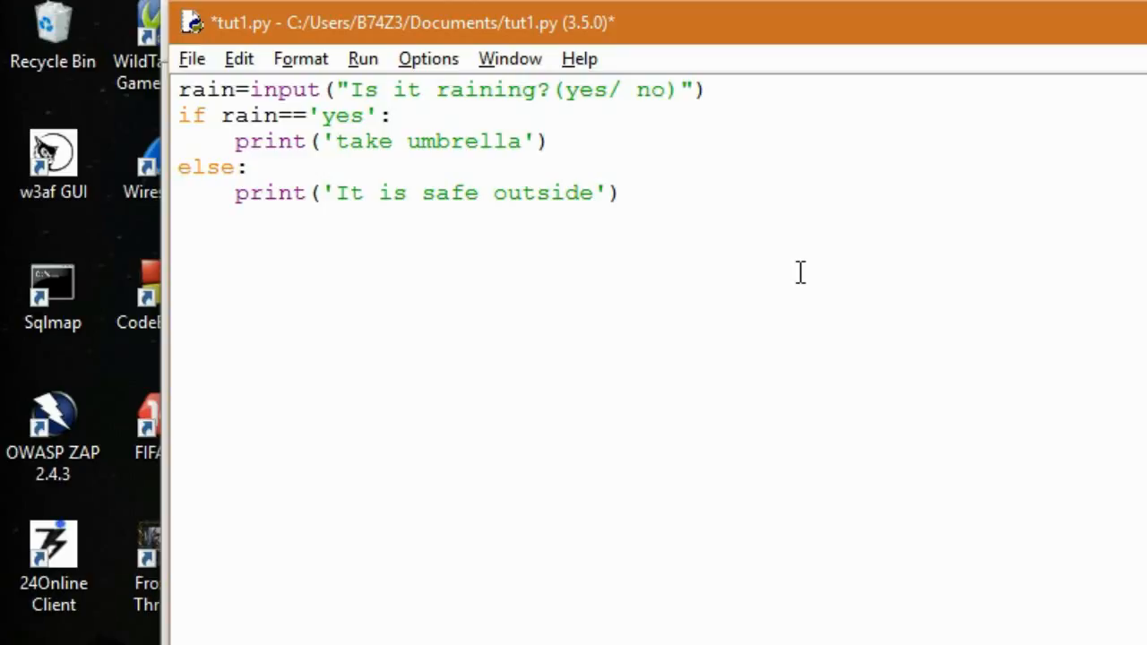
Nest if rain=='no': inside the else branch with the safe-outside print indented under it.
{"action": "type", "text": "if"}
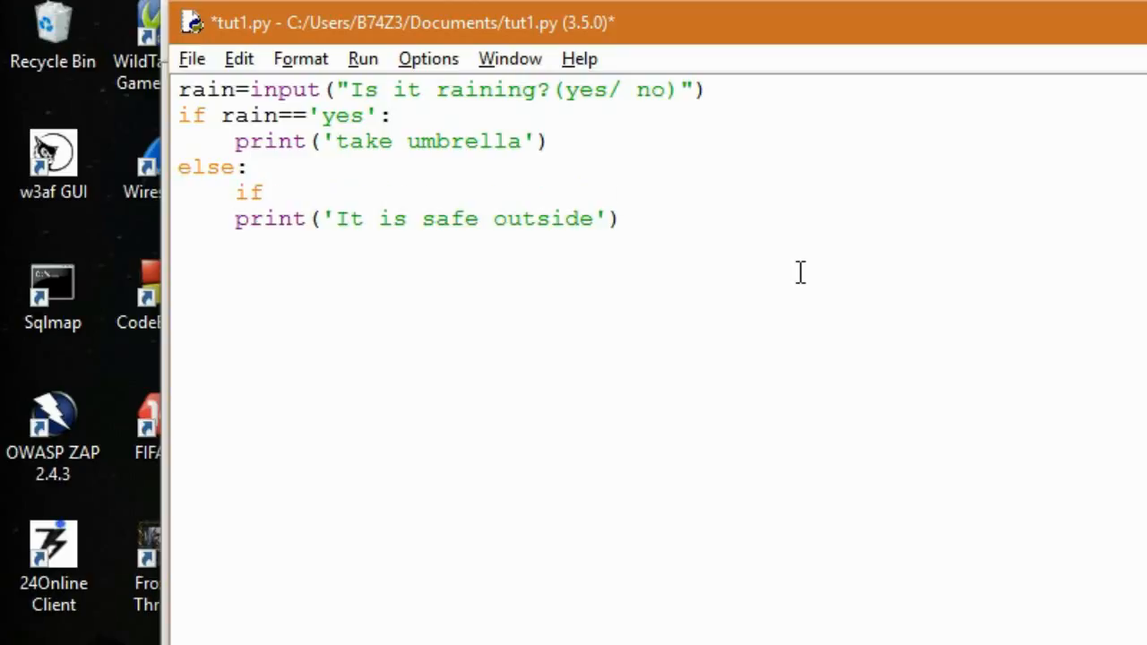
{"action": "type", "text": "rain"}
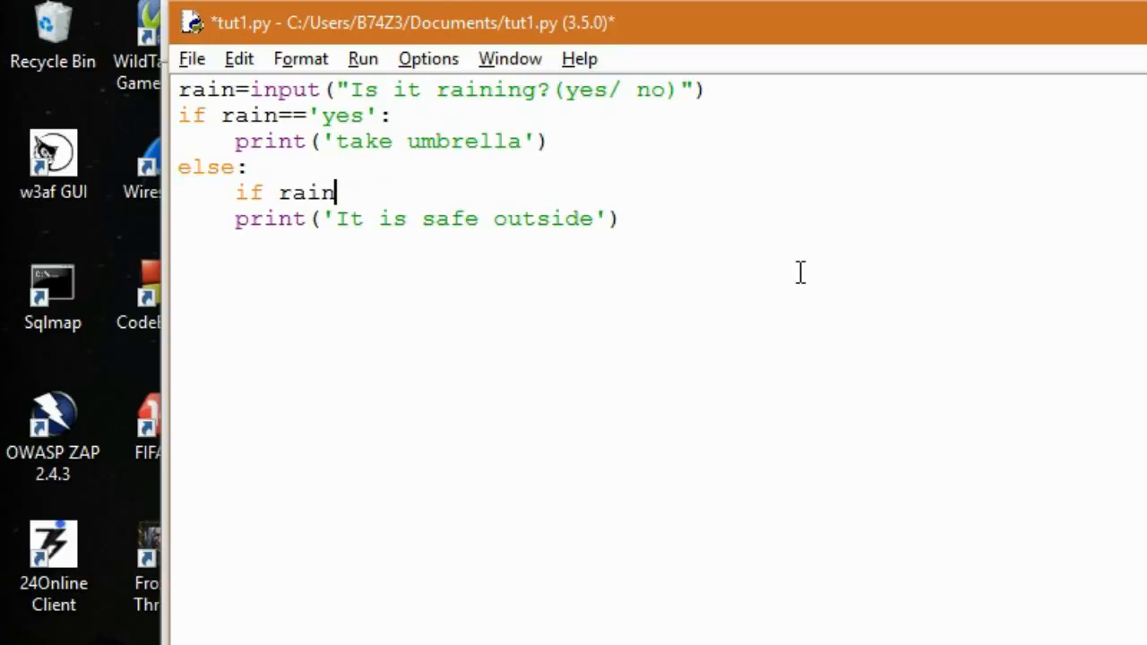
{"action": "type", "text": "=='"}
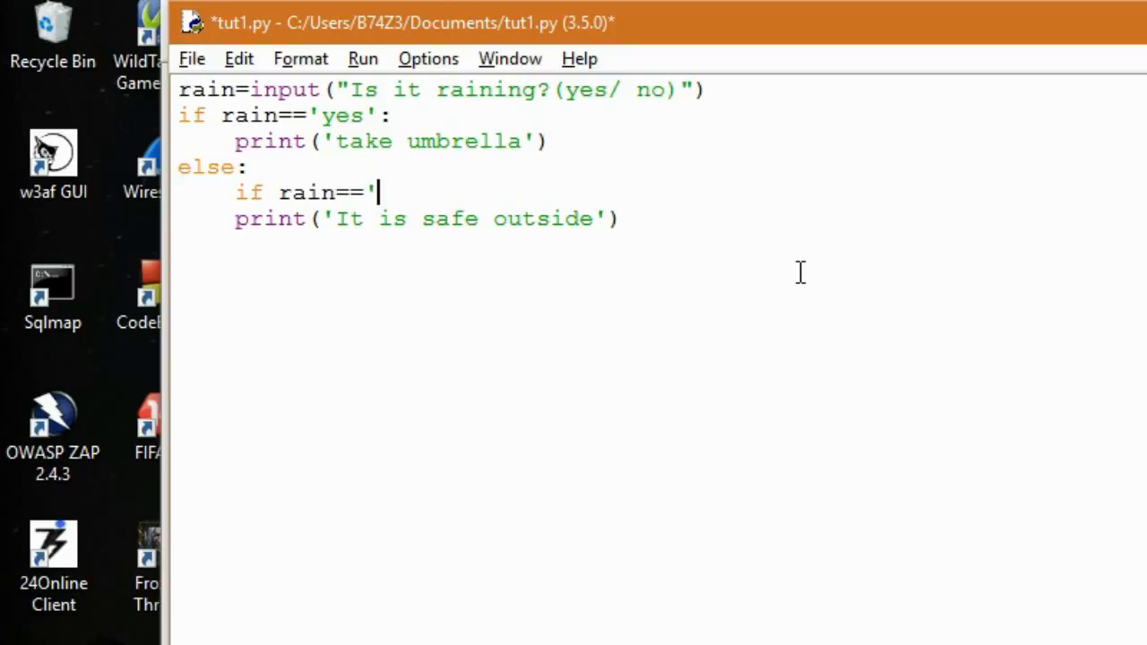
{"action": "type", "text": "no'"}
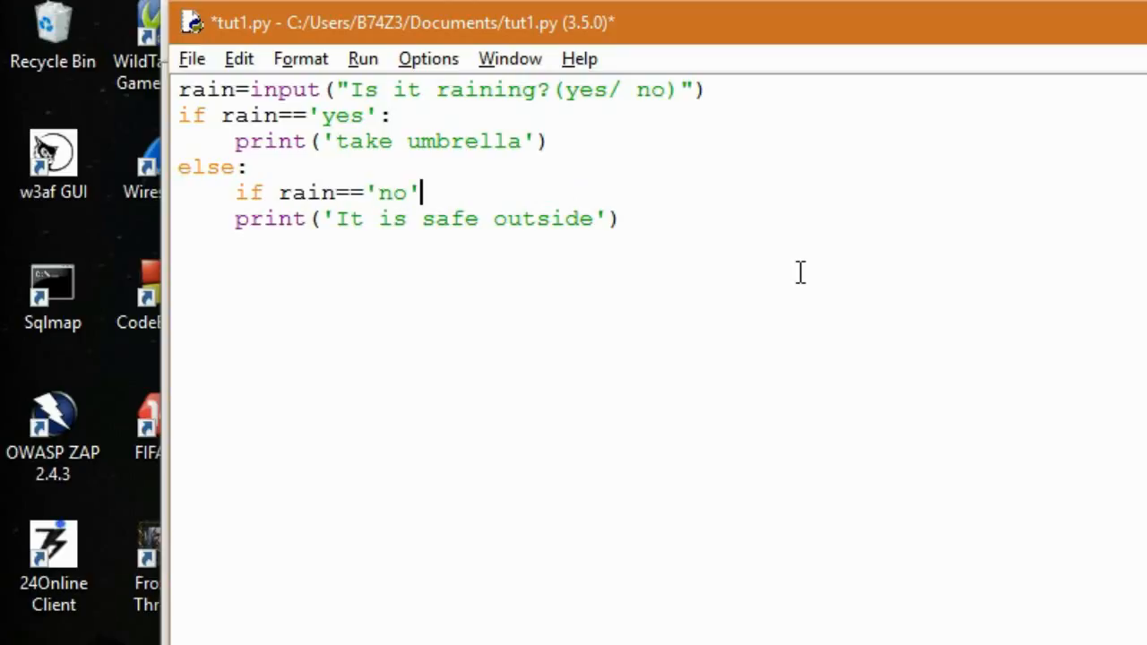
{"action": "type", "text": "\""}
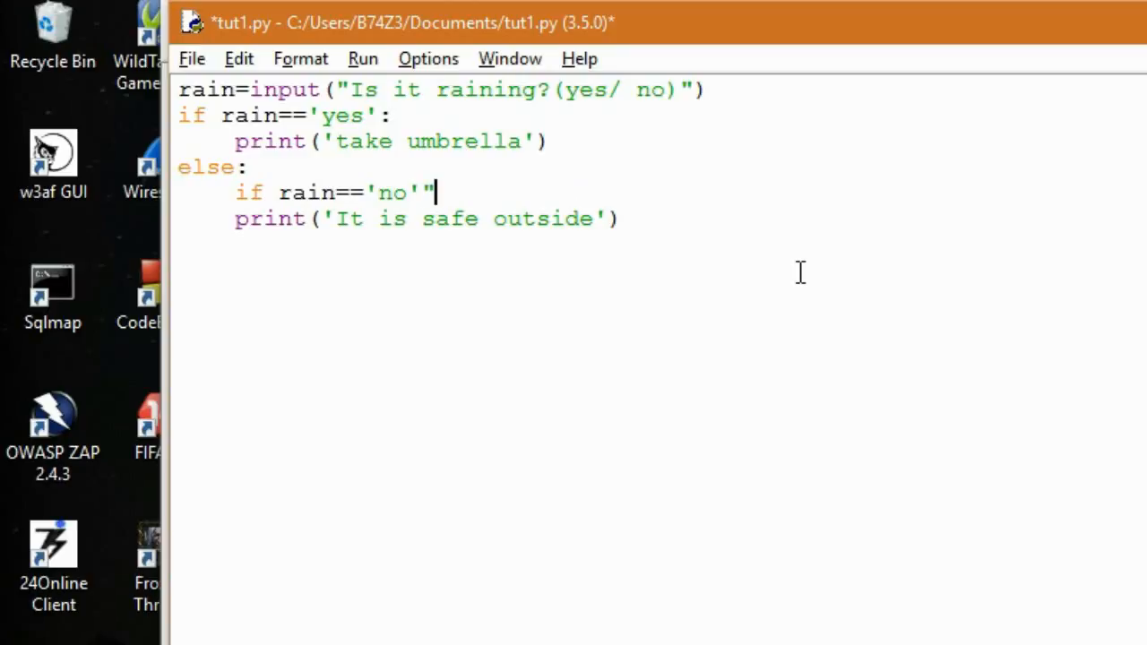
{"action": "type", "text": ":"}
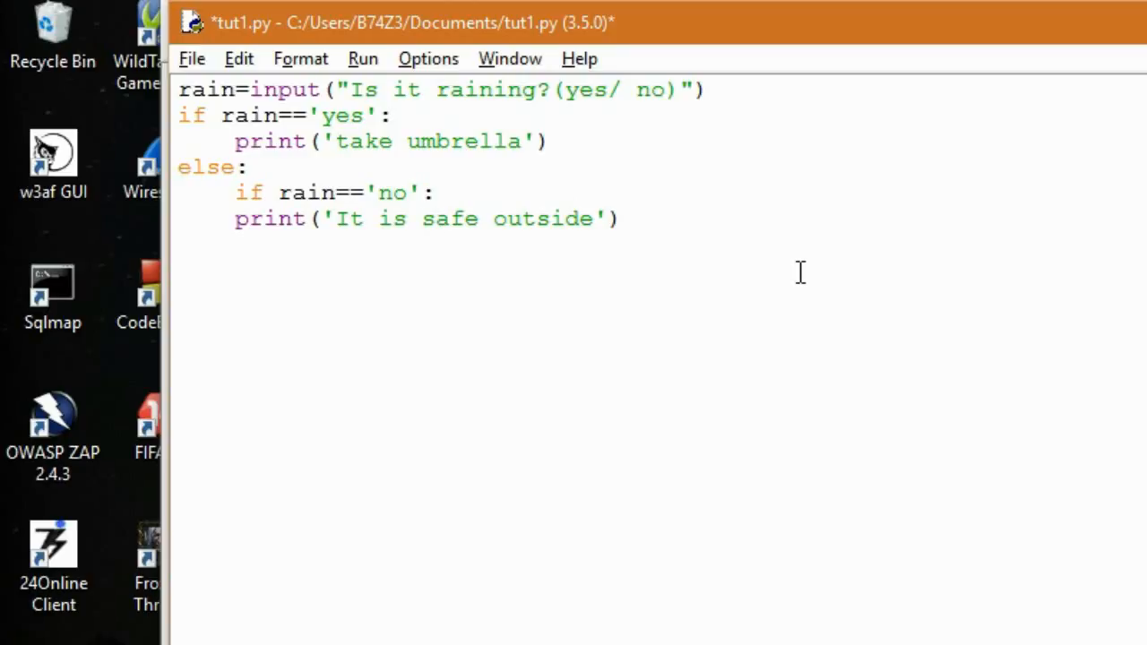
{"action": "key", "text": "Tab"}
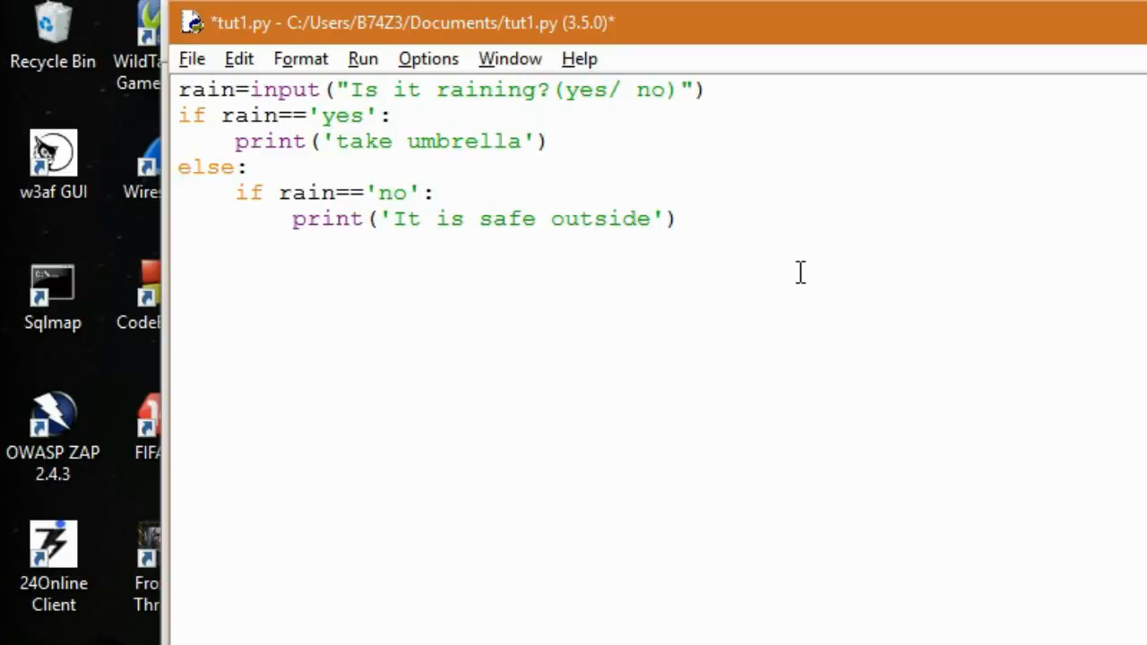
{"action": "left_click", "coordinate": [292, 218]}
{"action": "type", "text": "else:"}
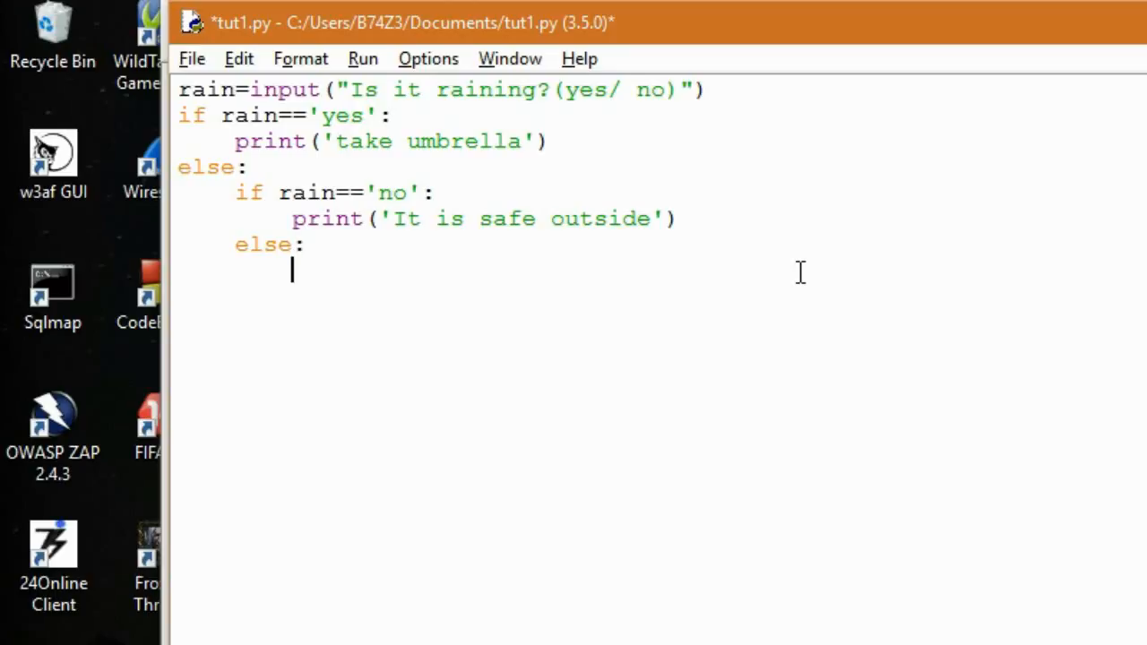
Make the inner else print('Wrong output') and save the script.
{"action": "type", "text": "print("}
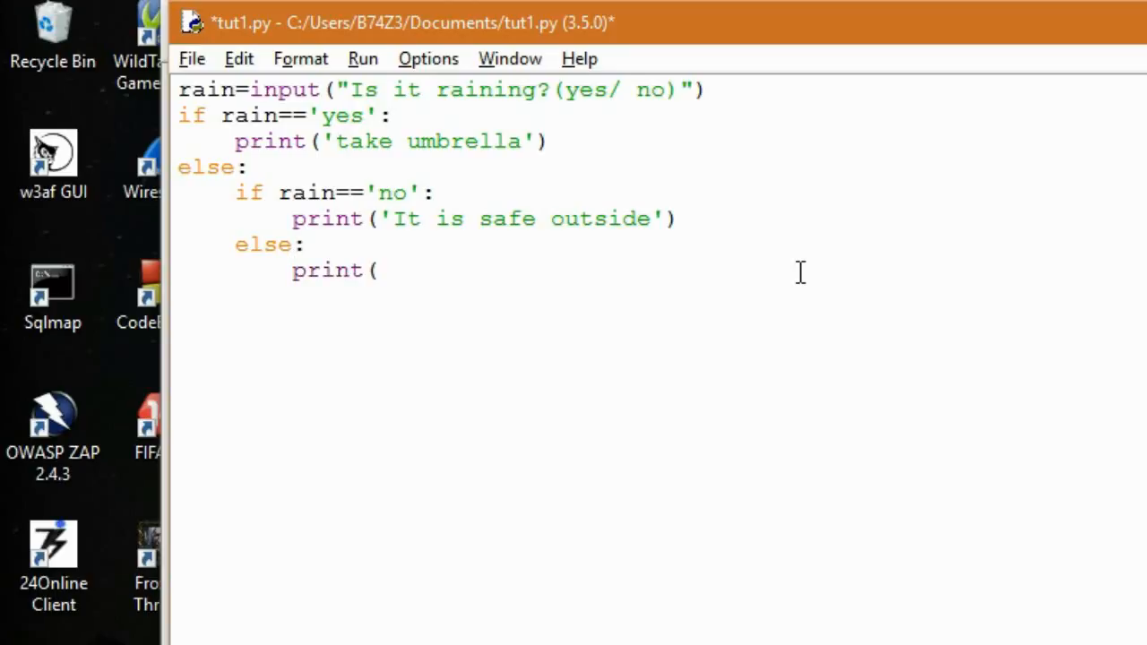
{"action": "type", "text": "'W"}
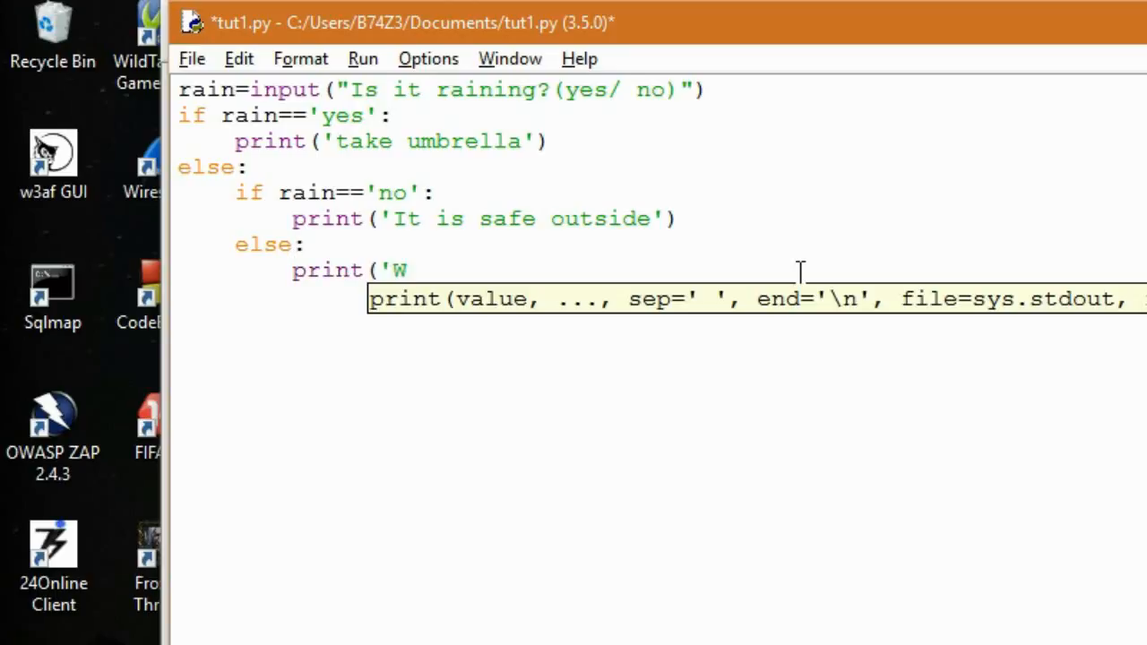
{"action": "type", "text": "rong"}
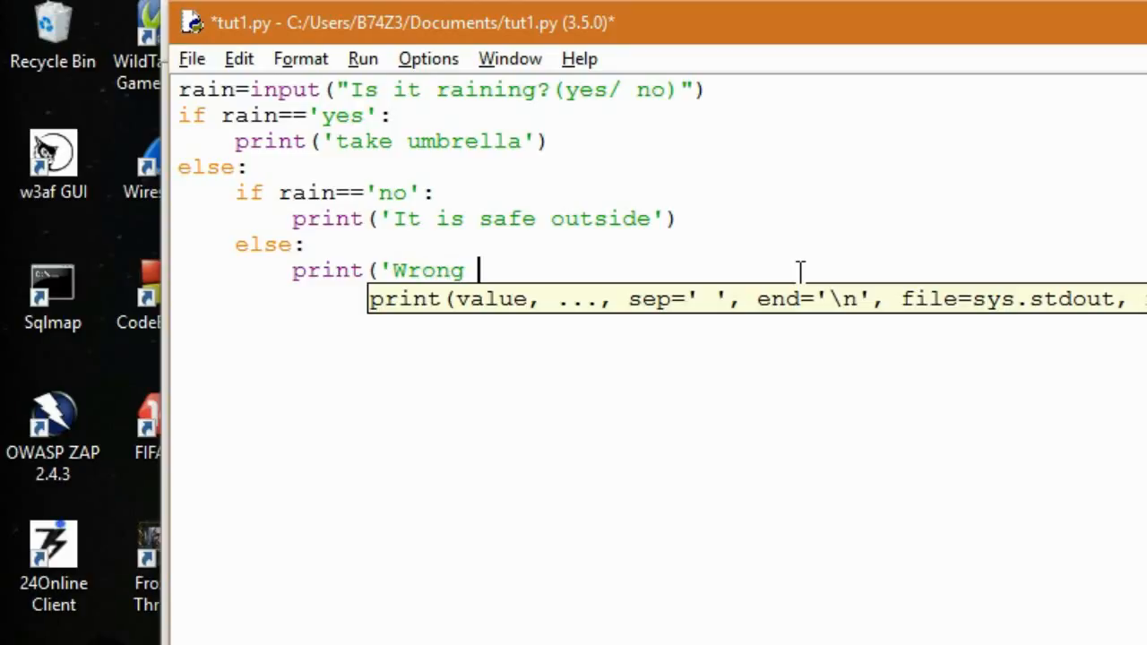
{"action": "type", "text": "output"}
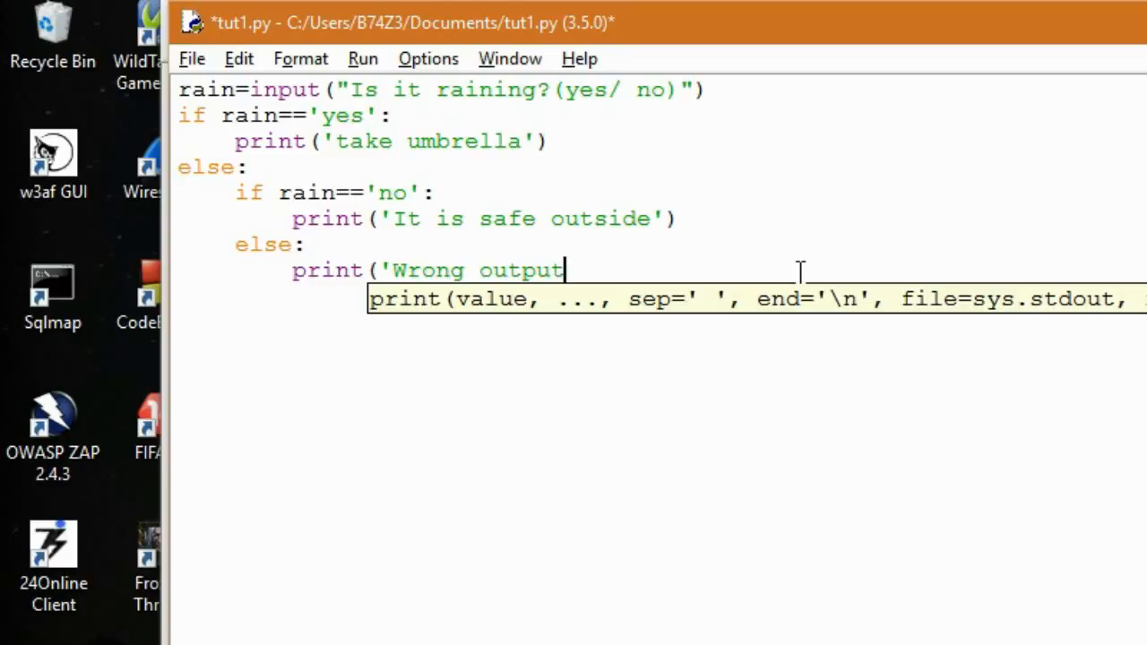
{"action": "type", "text": "')"}
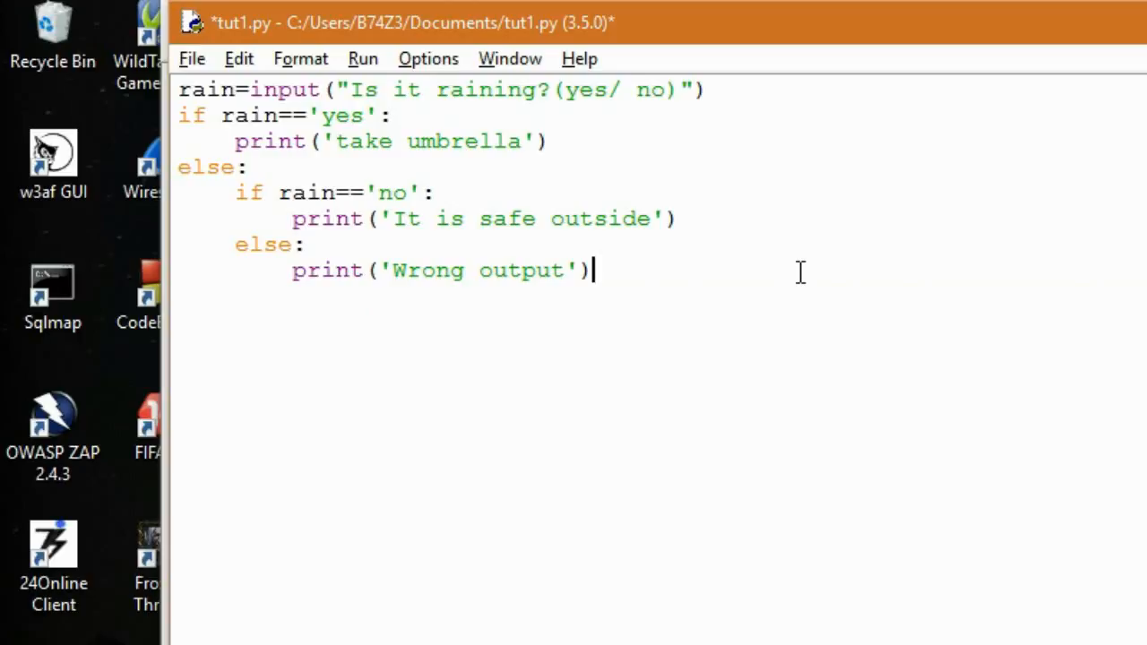
{"action": "key", "text": "ctrl+s"}
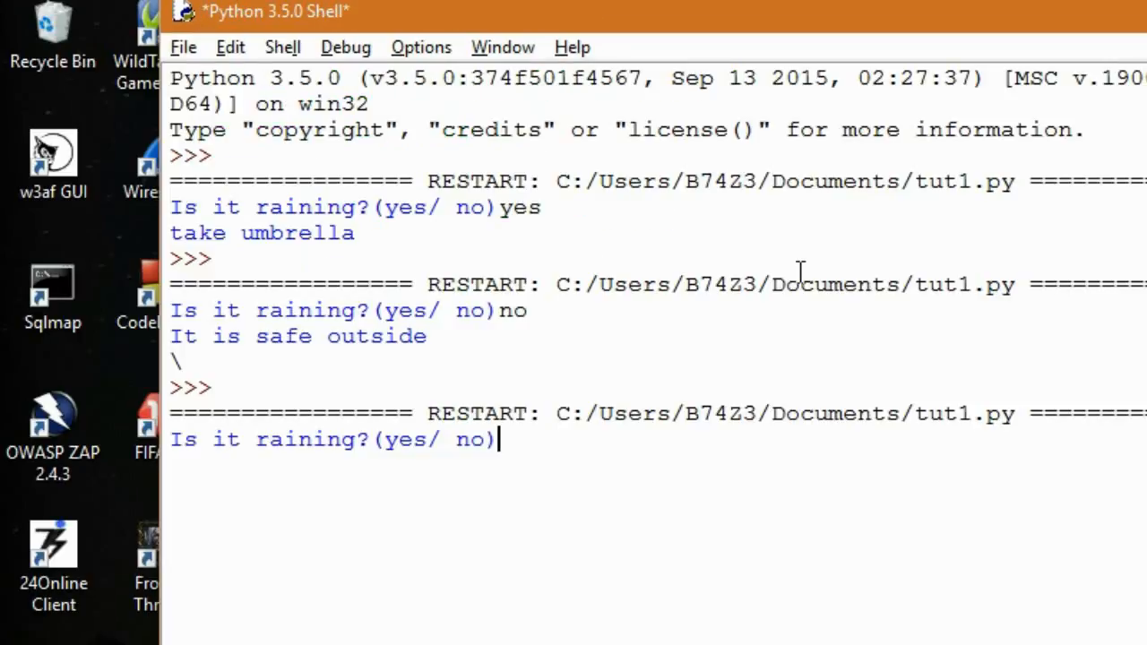
Answer no and then ok to the rain prompt in the shell.
{"action": "type", "text": "no"}
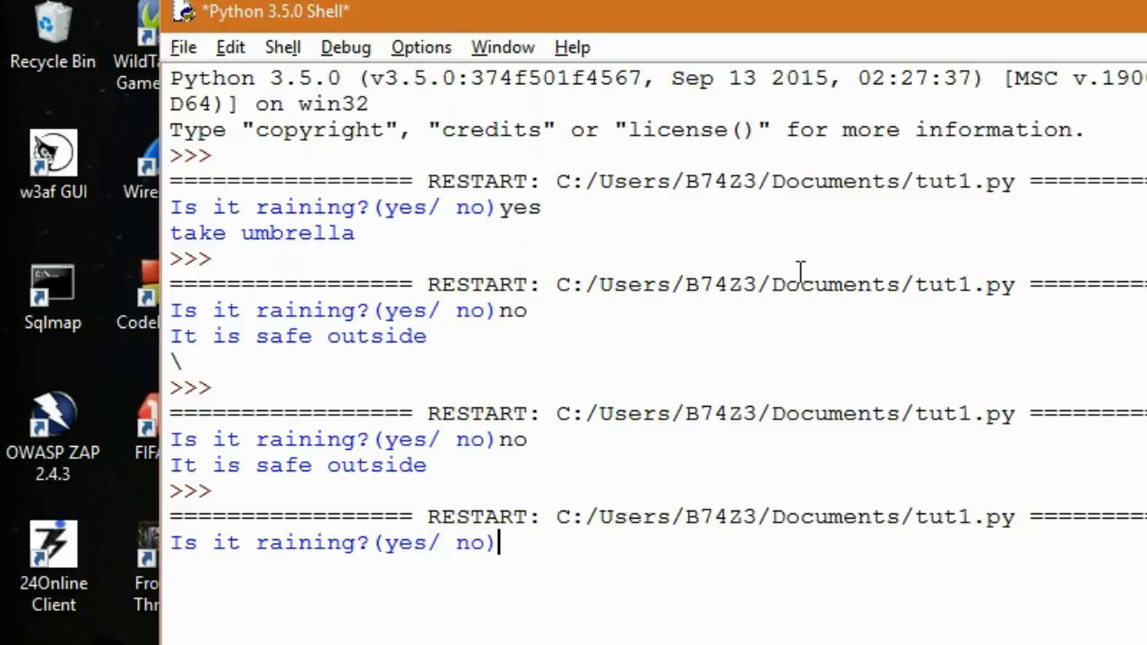
{"action": "type", "text": "ok"}
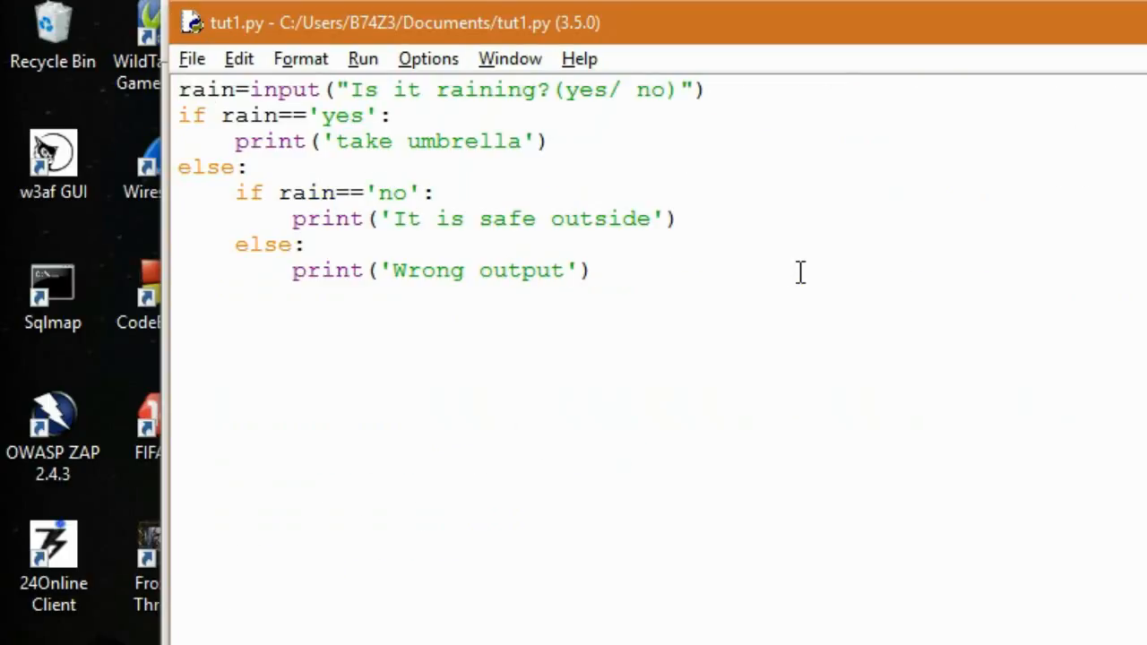
Correct the inner-else message from 'Wrong output' to 'Wrong input' and save tut1.py.
{"action": "key", "text": "BackSpace"}
{"action": "type", "text": "in"}
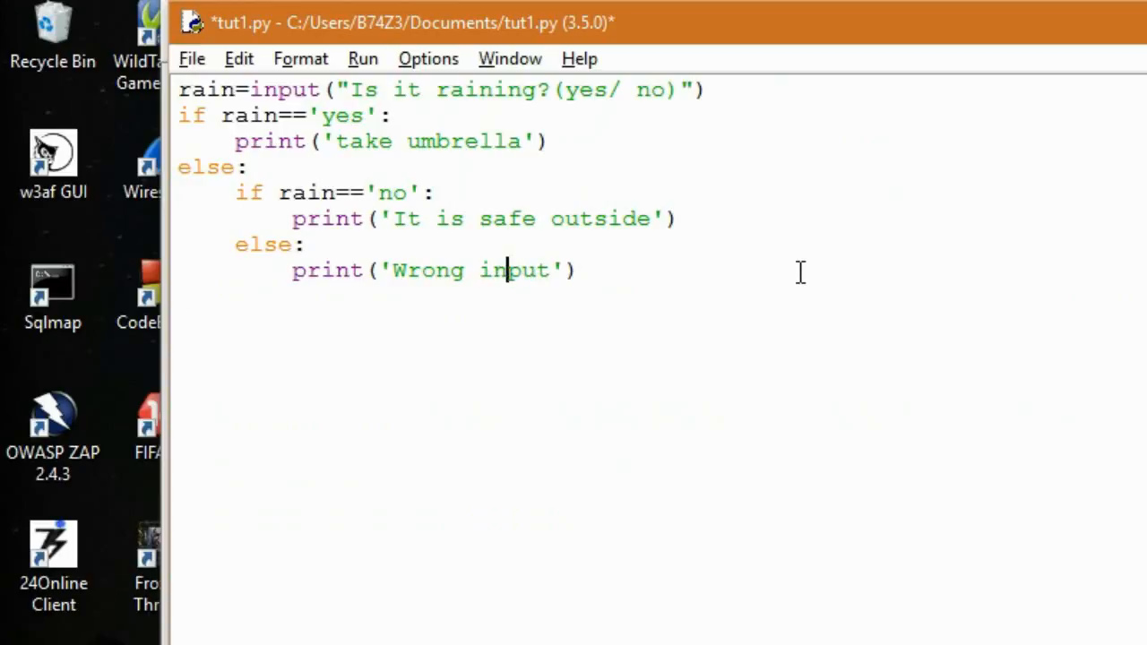
{"action": "key", "text": "ctrl+s"}
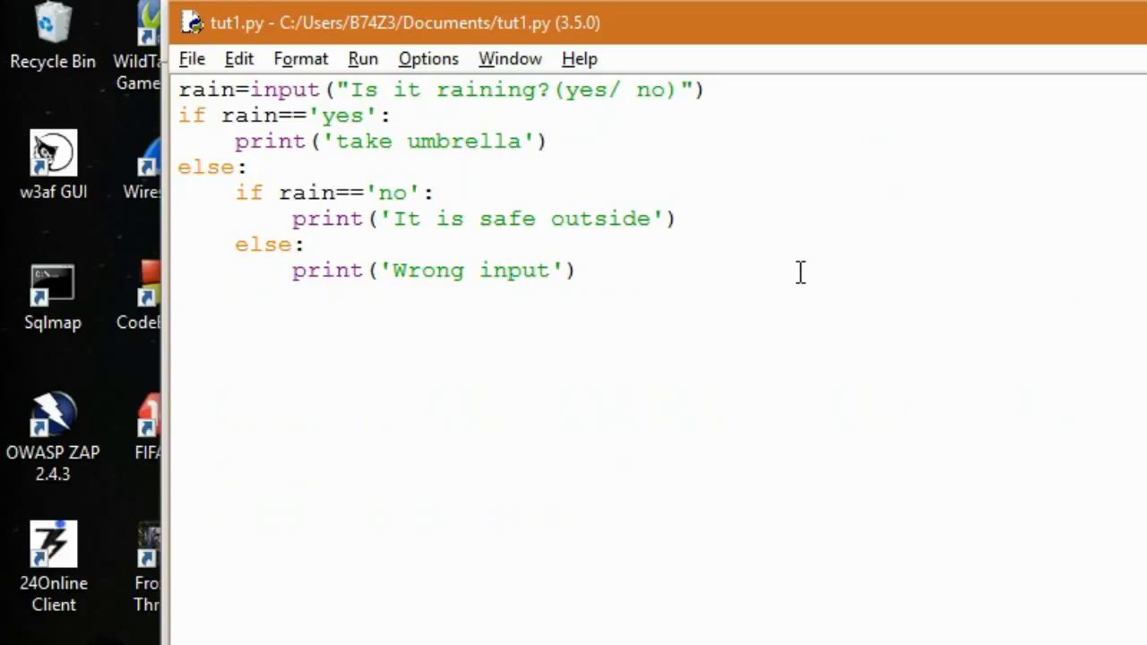
{"action": "left_click", "coordinate": [509, 269]}
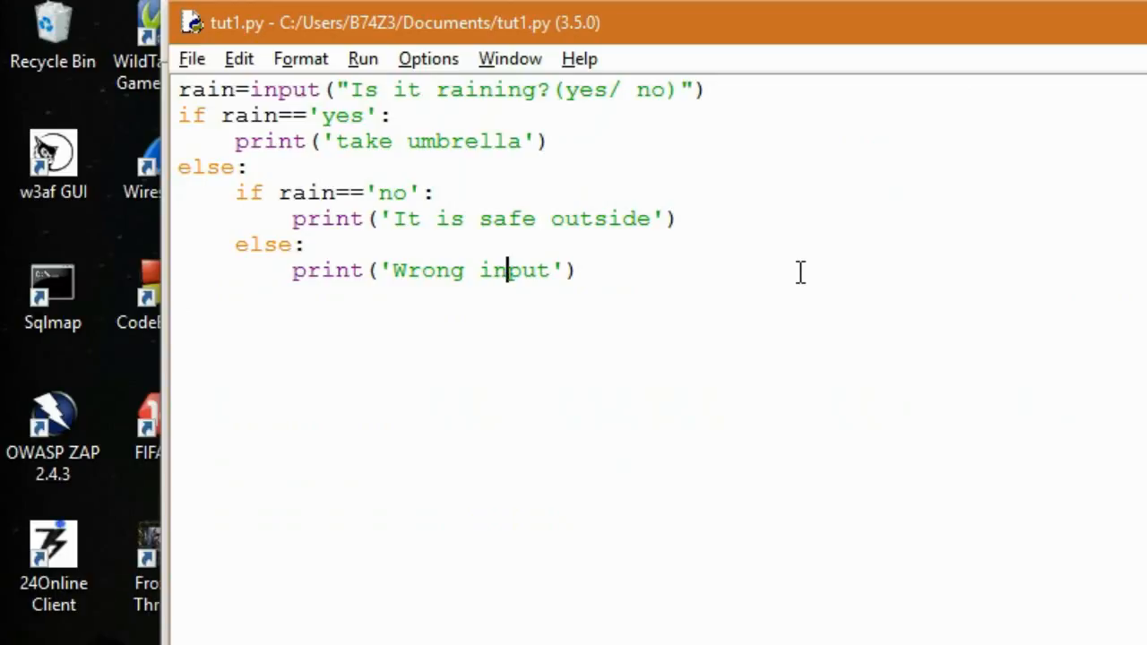